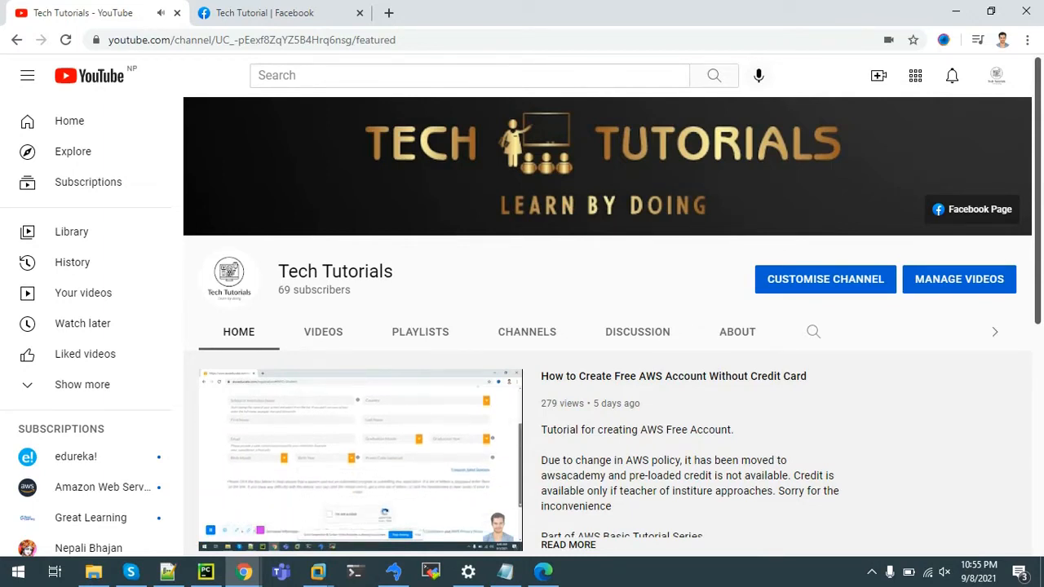
Switch from the YouTube tab to the signed-in AWS Management Console home page.
{"action": "left_click", "coordinate": [277, 13]}
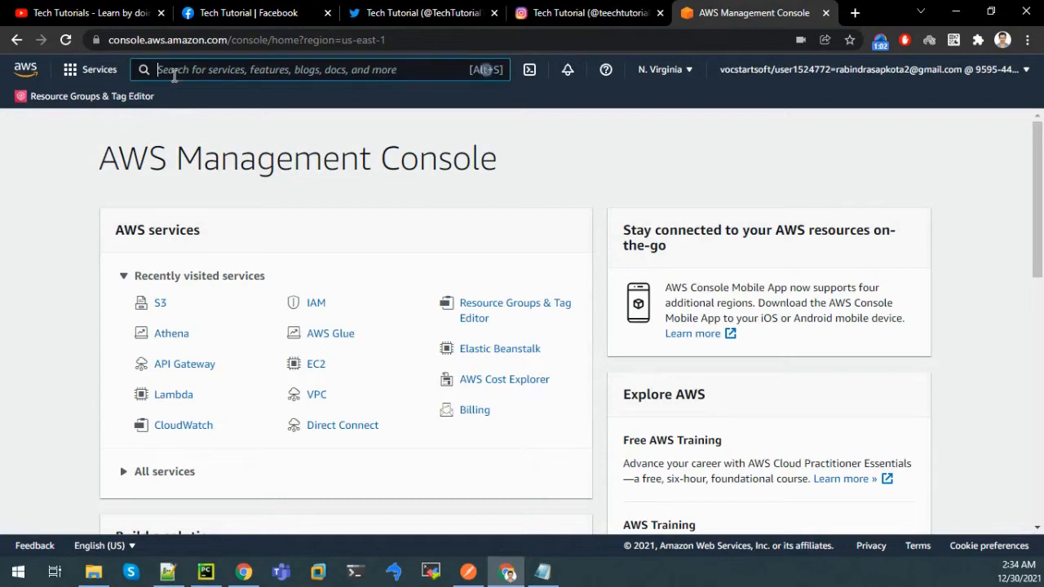
Search the console for s3 and go to the Amazon S3 buckets list.
{"action": "type", "text": "s3"}
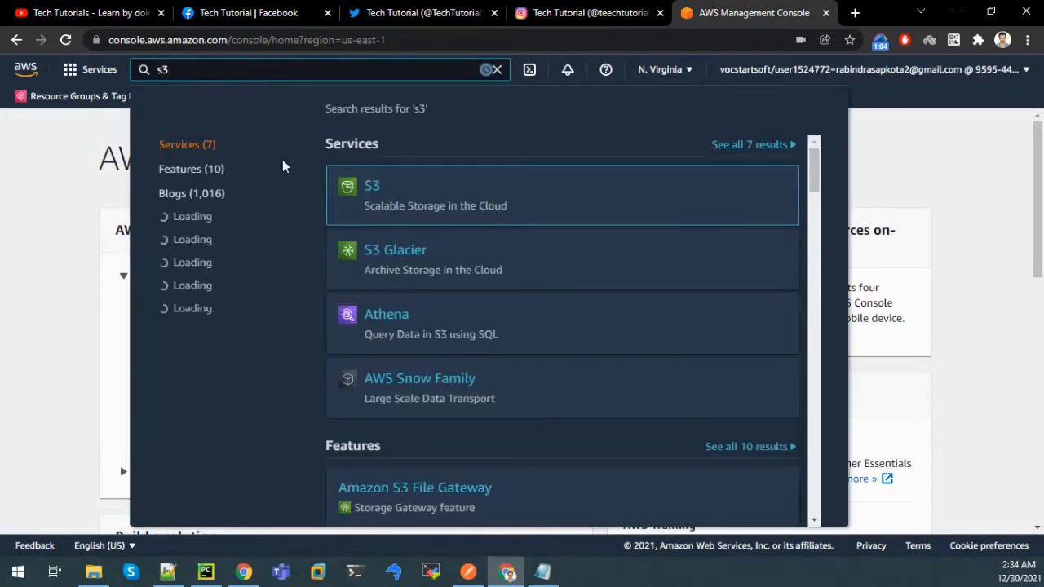
{"action": "left_click", "coordinate": [372, 186]}
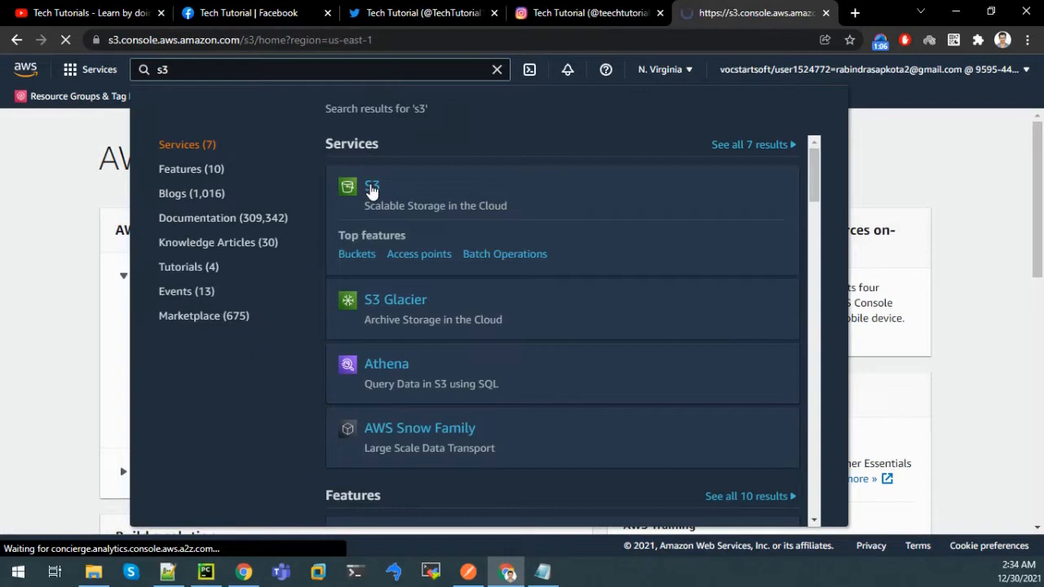
{"action": "left_click", "coordinate": [372, 186]}
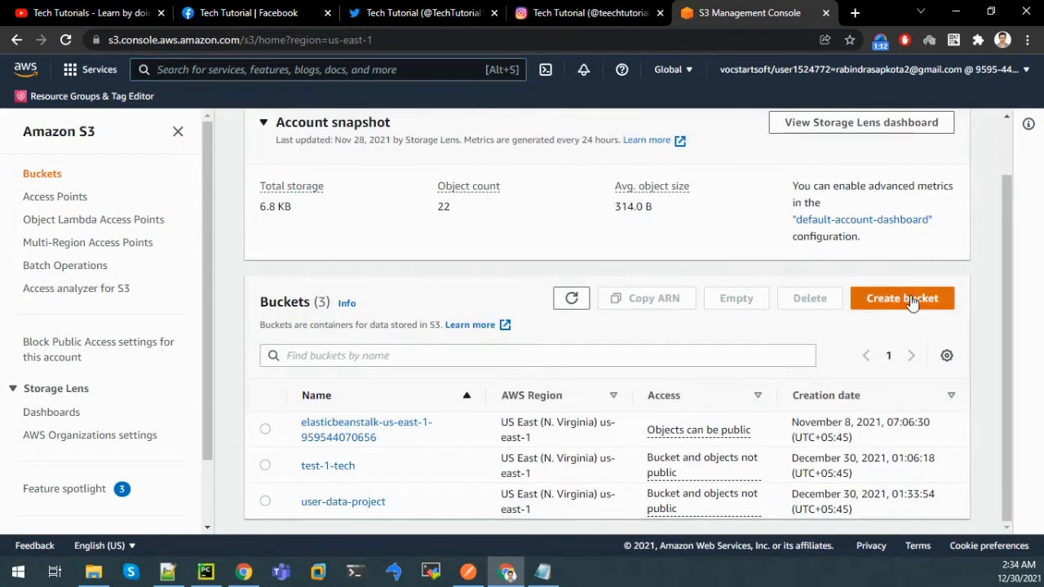
Start a new bucket named demowebsite-techtutorial with ACLs enabled for object ownership.
{"action": "left_click", "coordinate": [902, 297]}
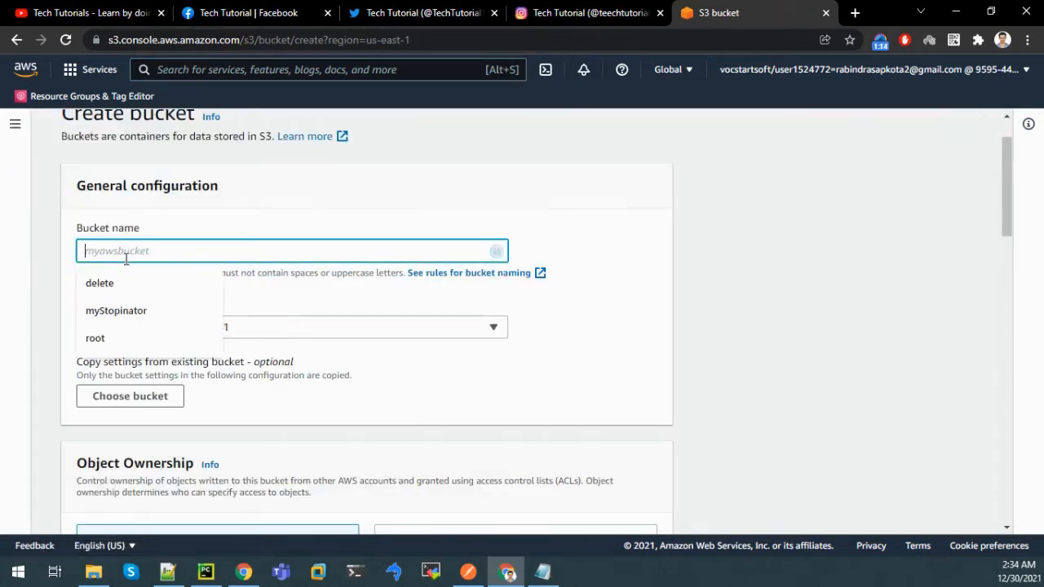
{"action": "type", "text": "demowebsite-techtutorial"}
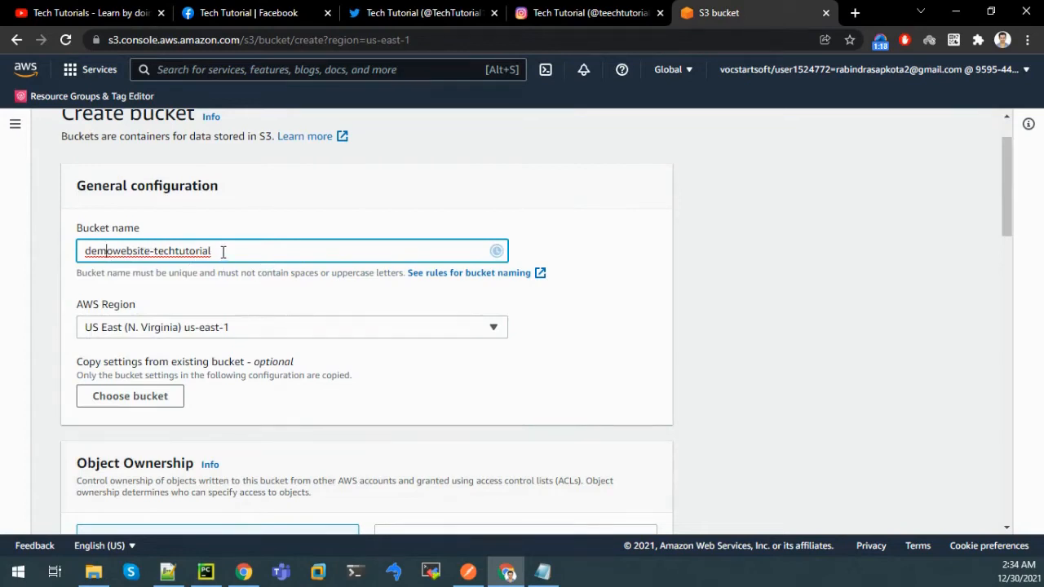
{"action": "scroll", "scroll_direction": "down", "scroll_amount": 3}
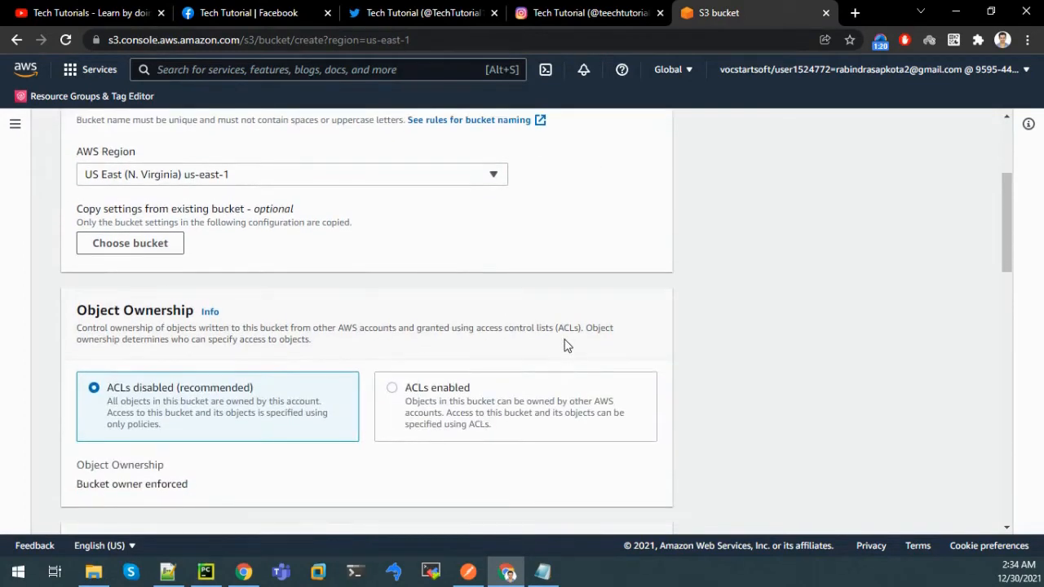
{"action": "scroll", "scroll_direction": "down", "scroll_amount": 3}
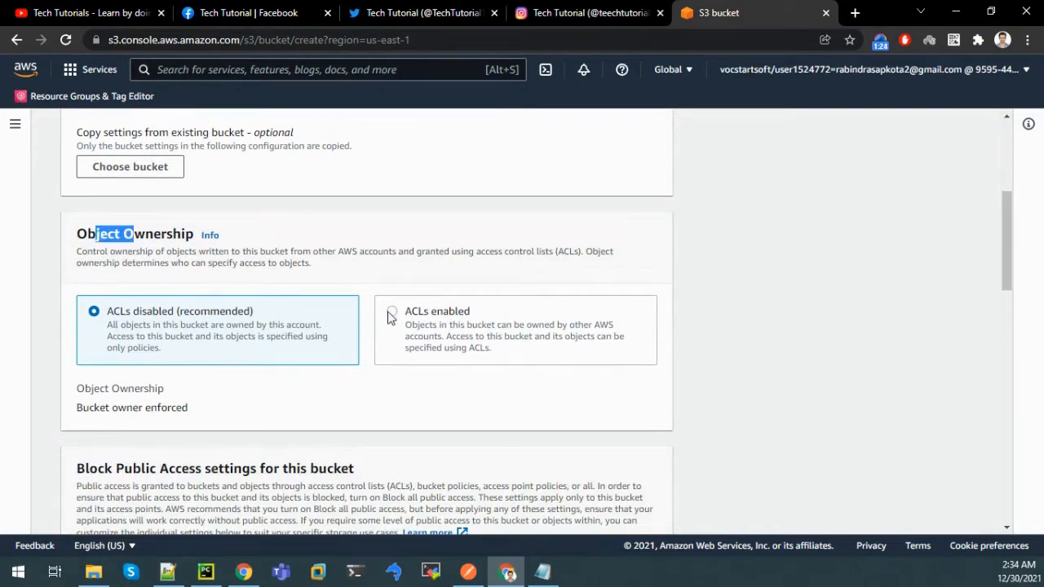
{"action": "left_click", "coordinate": [390, 316]}
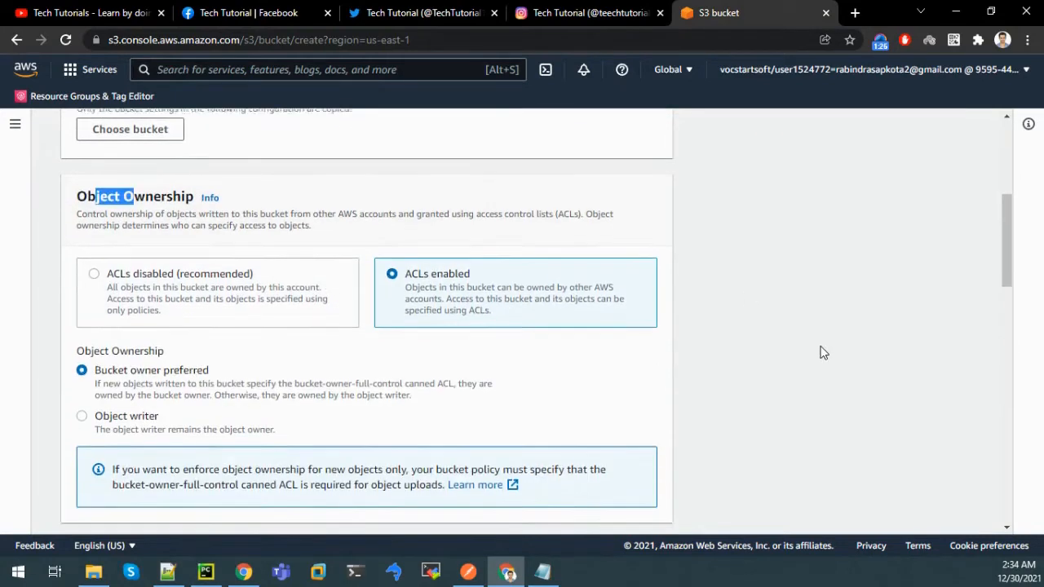
{"action": "scroll", "scroll_direction": "down", "scroll_amount": 3}
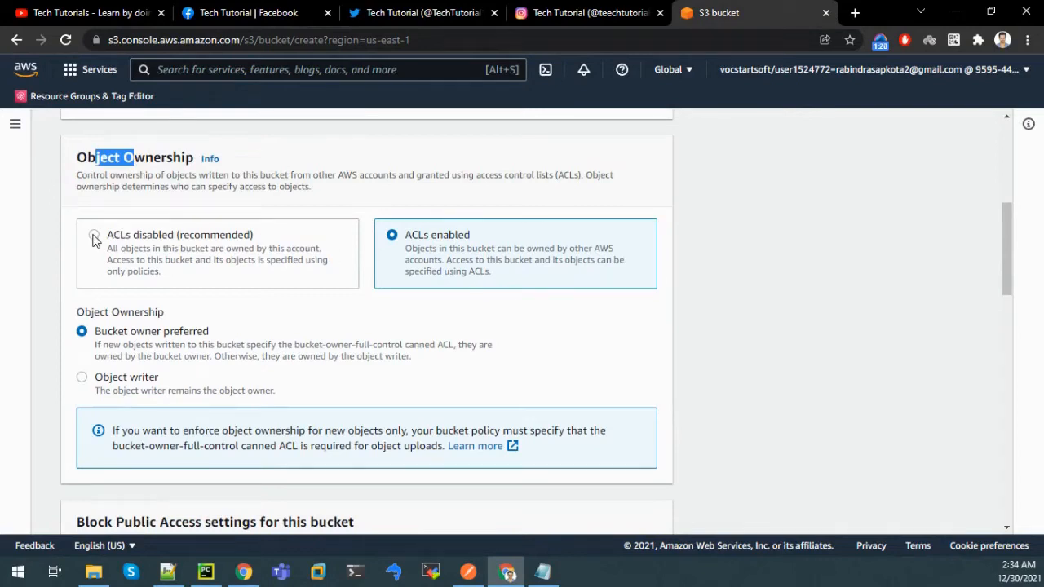
{"action": "left_click", "coordinate": [91, 235]}
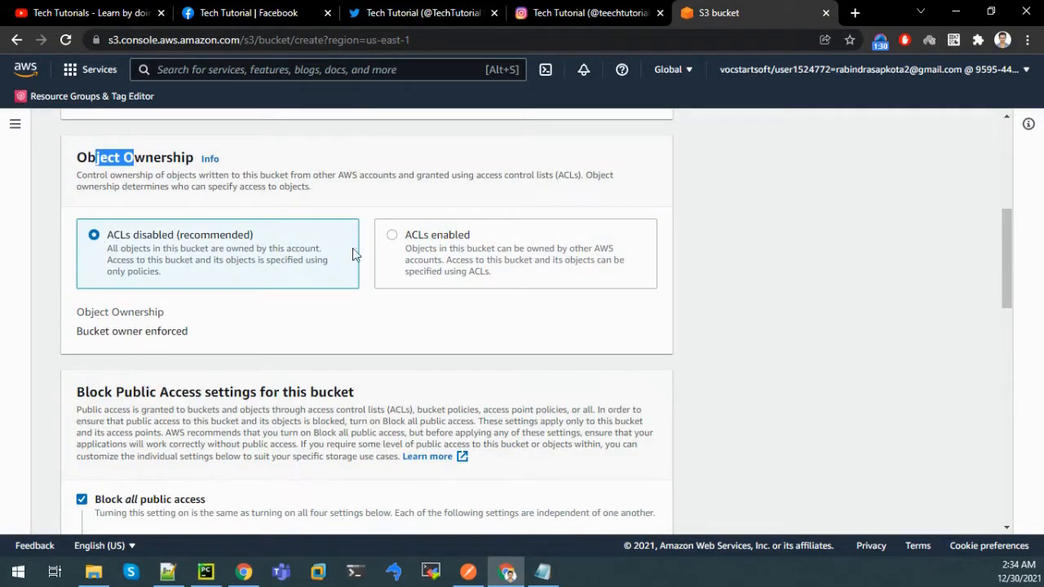
{"action": "left_click", "coordinate": [391, 235]}
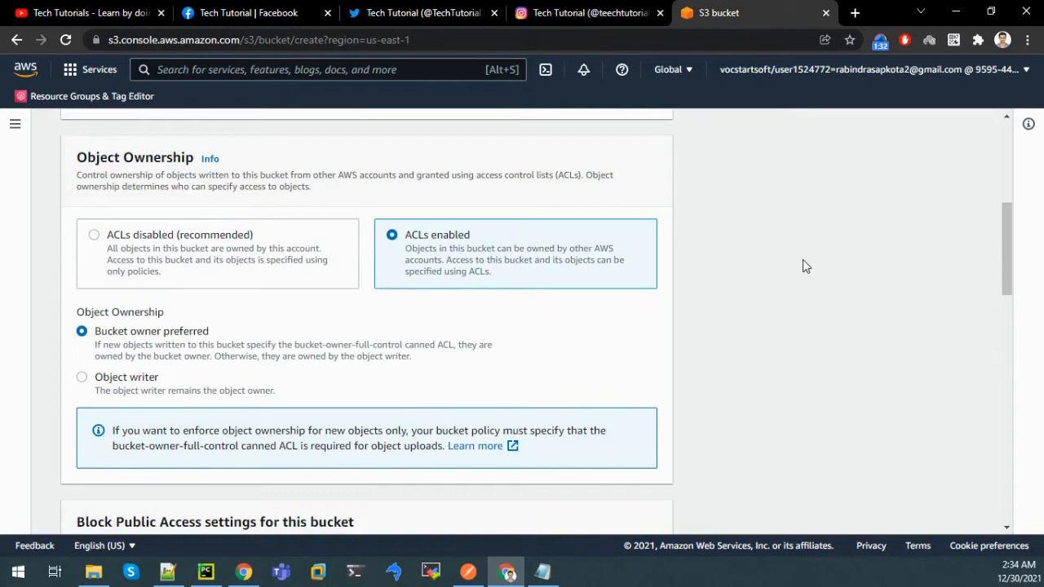
Unblock all public access, acknowledge the warning, and create the bucket.
{"action": "scroll", "scroll_direction": "down", "scroll_amount": 3}
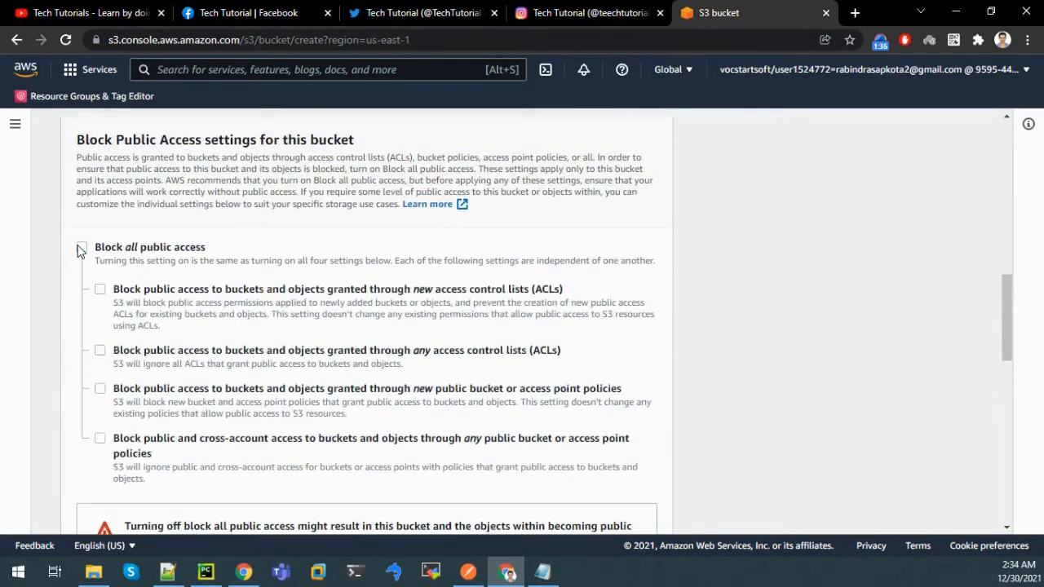
{"action": "double_click", "coordinate": [122, 248]}
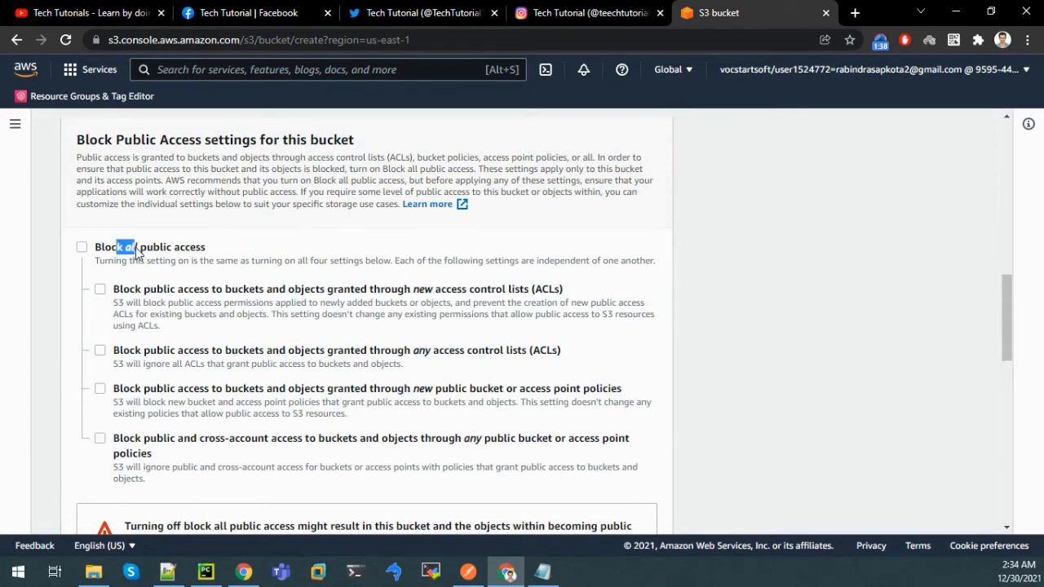
{"action": "left_click_drag", "start_coordinate": [118, 246], "coordinate": [206, 246]}
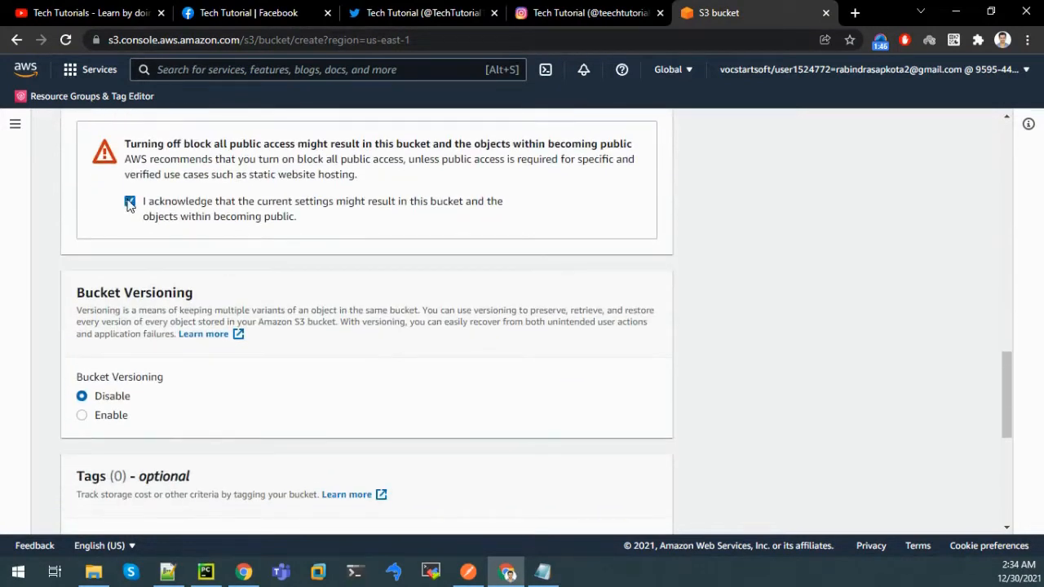
{"action": "scroll", "scroll_direction": "down", "scroll_amount": 3}
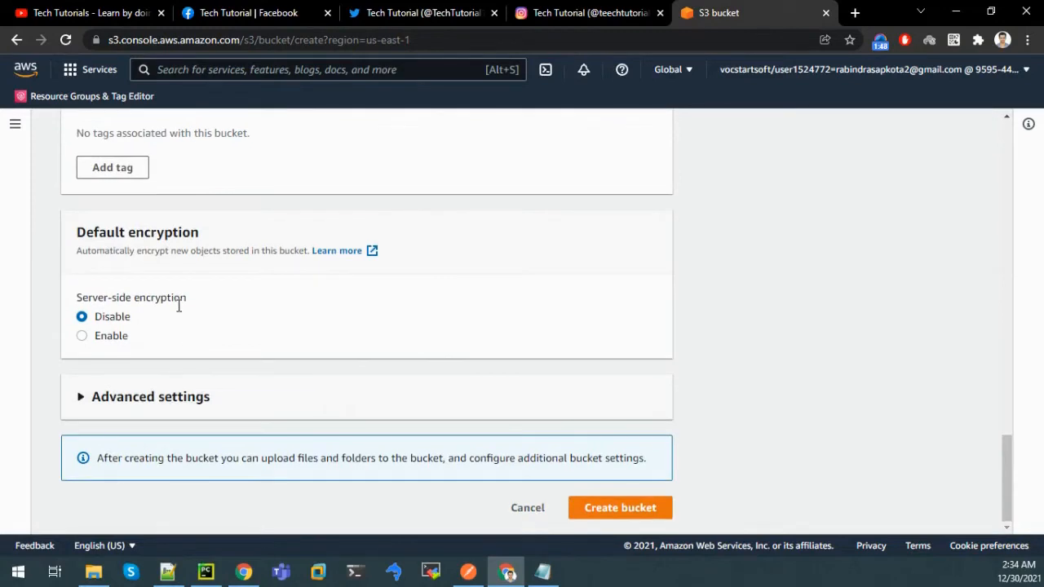
{"action": "left_click", "coordinate": [619, 507]}
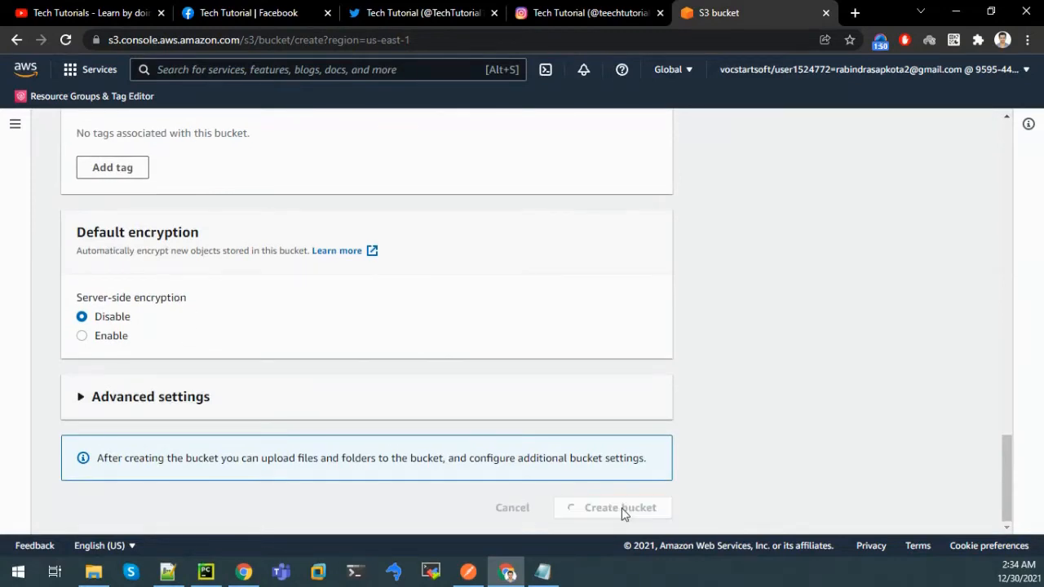
{"action": "left_click", "coordinate": [620, 507]}
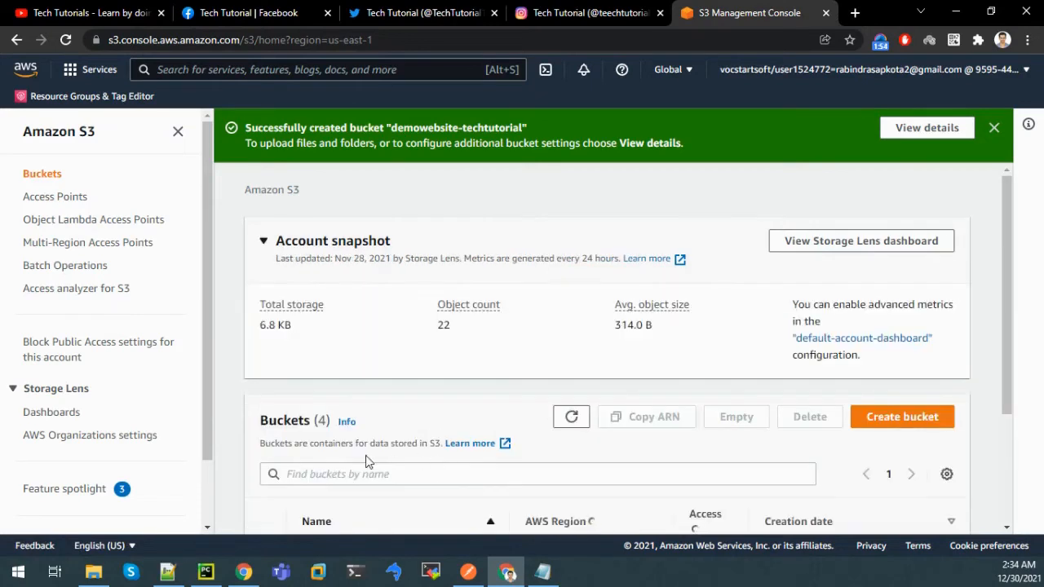
Upload the seven website files from the computer into demowebsite-techtutorial.
{"action": "scroll", "scroll_direction": "down", "scroll_amount": 3}
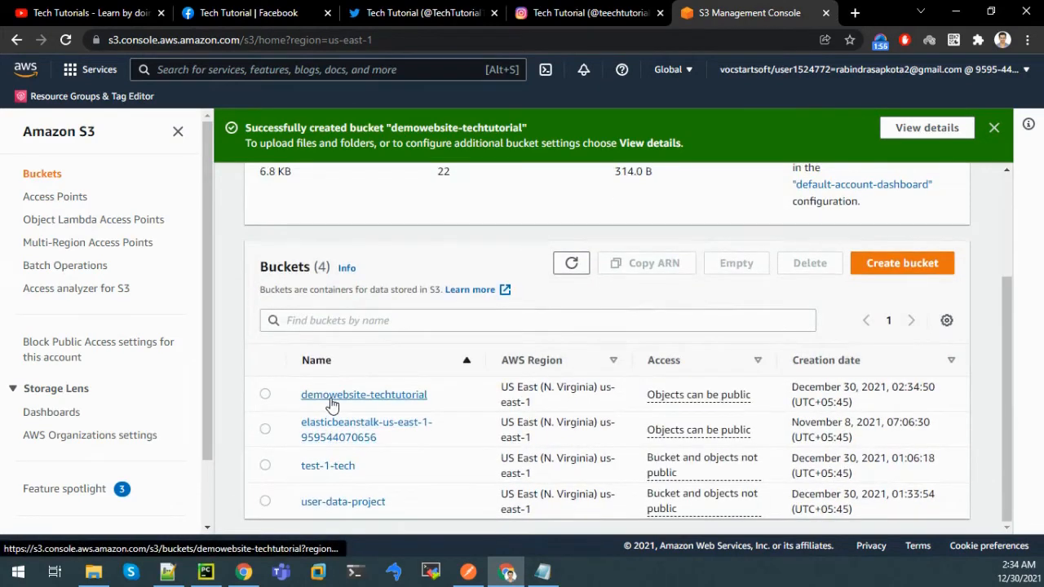
{"action": "left_click", "coordinate": [363, 395]}
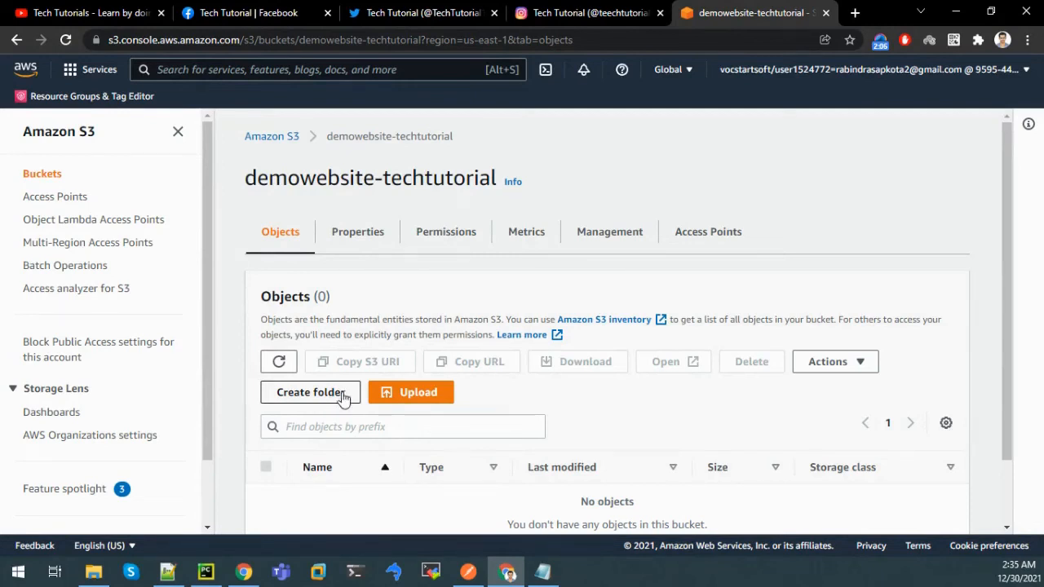
{"action": "mouse_move", "coordinate": [406, 401]}
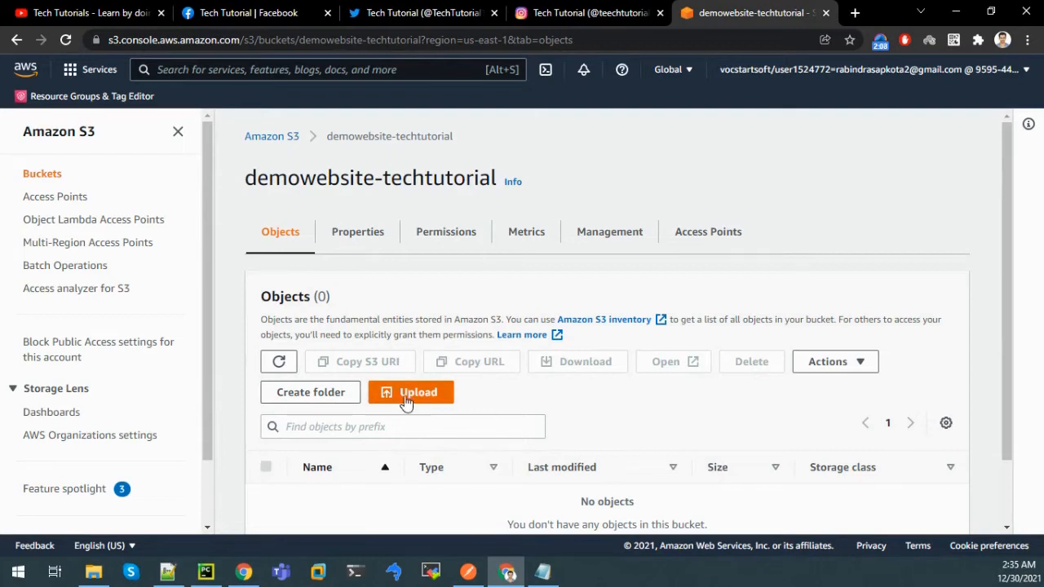
{"action": "left_click", "coordinate": [411, 392]}
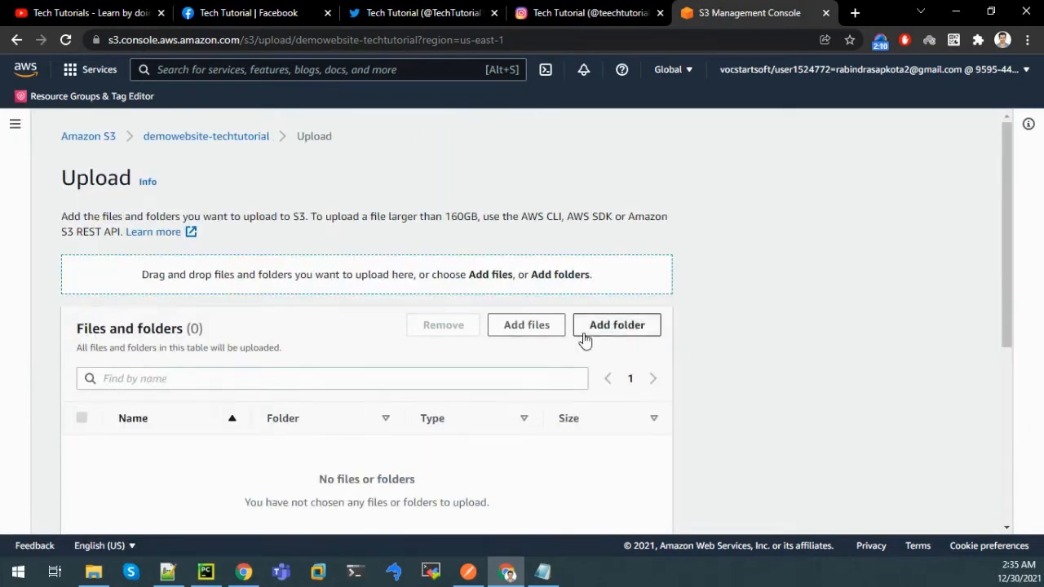
{"action": "left_click", "coordinate": [525, 324]}
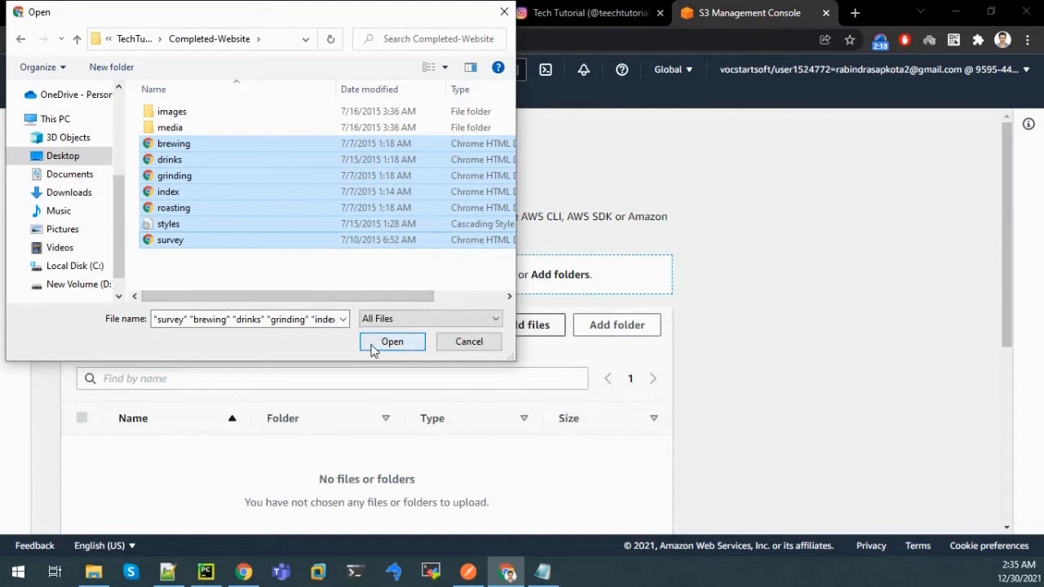
{"action": "left_click", "coordinate": [392, 343]}
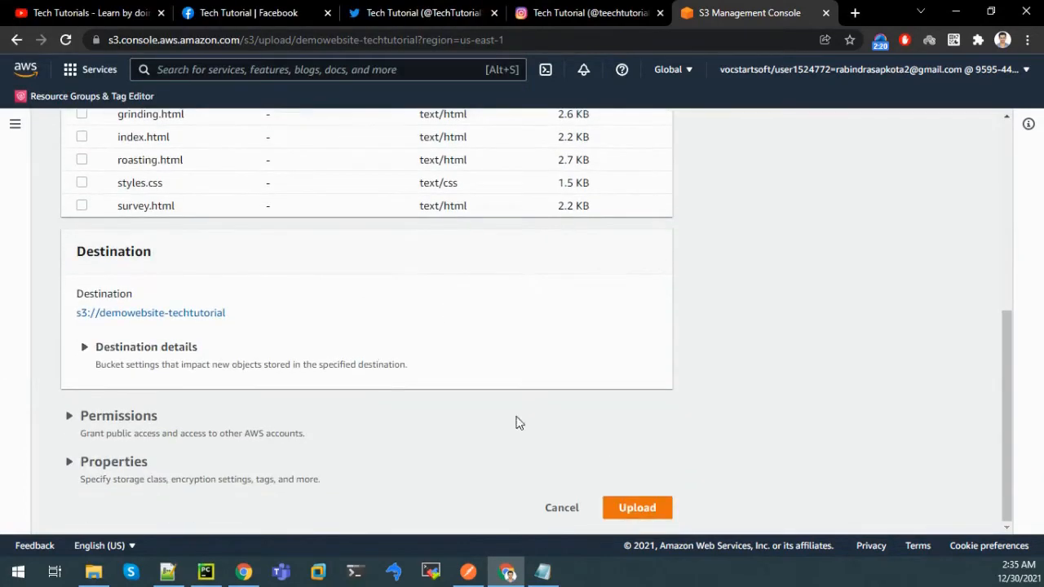
{"action": "left_click", "coordinate": [636, 507]}
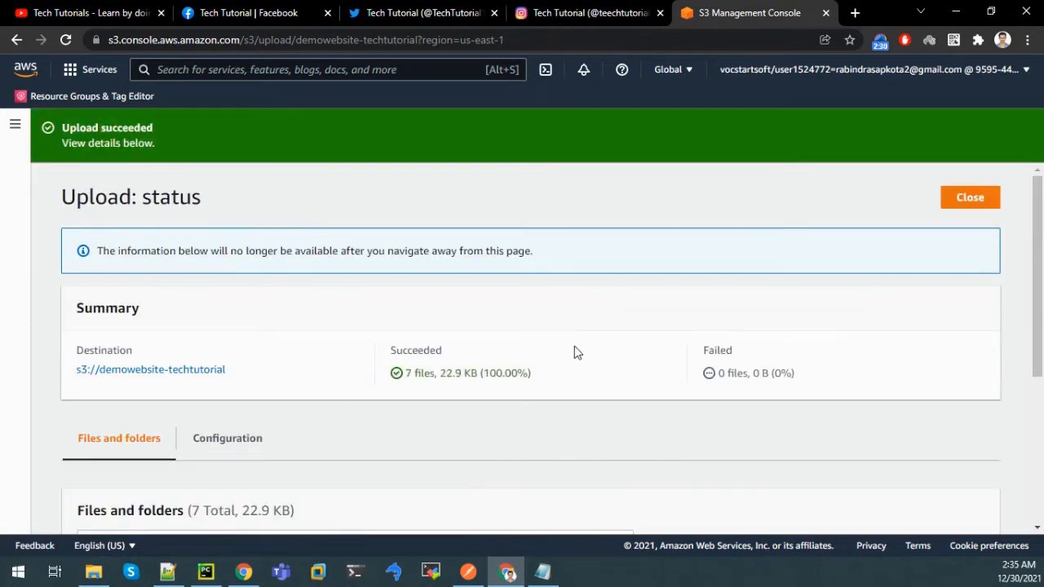
{"action": "mouse_move", "coordinate": [968, 196]}
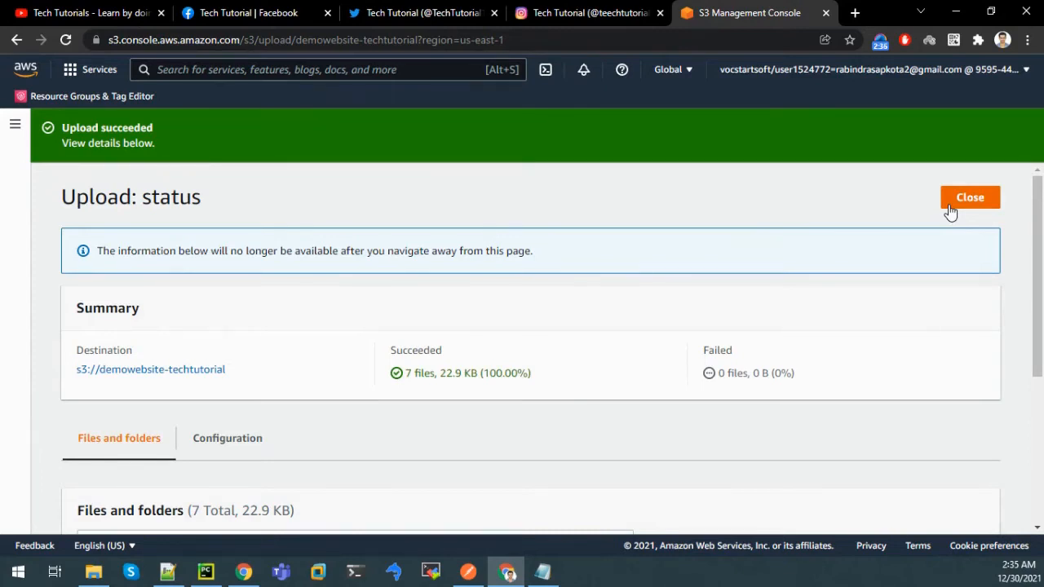
Upload the images folder with its 10 files into the bucket, confirming the browser prompt.
{"action": "left_click", "coordinate": [968, 196]}
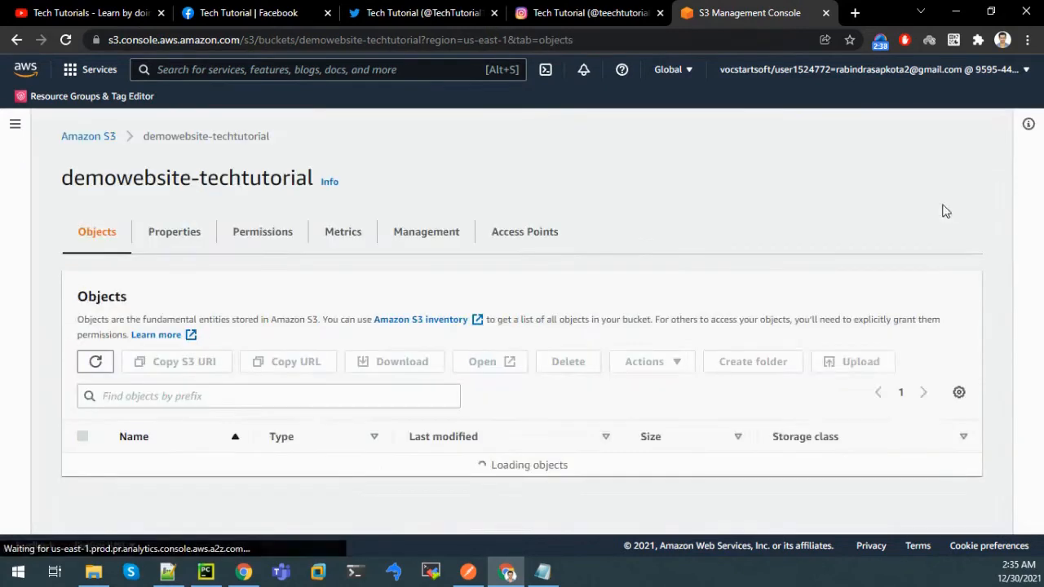
{"action": "left_click", "coordinate": [858, 362]}
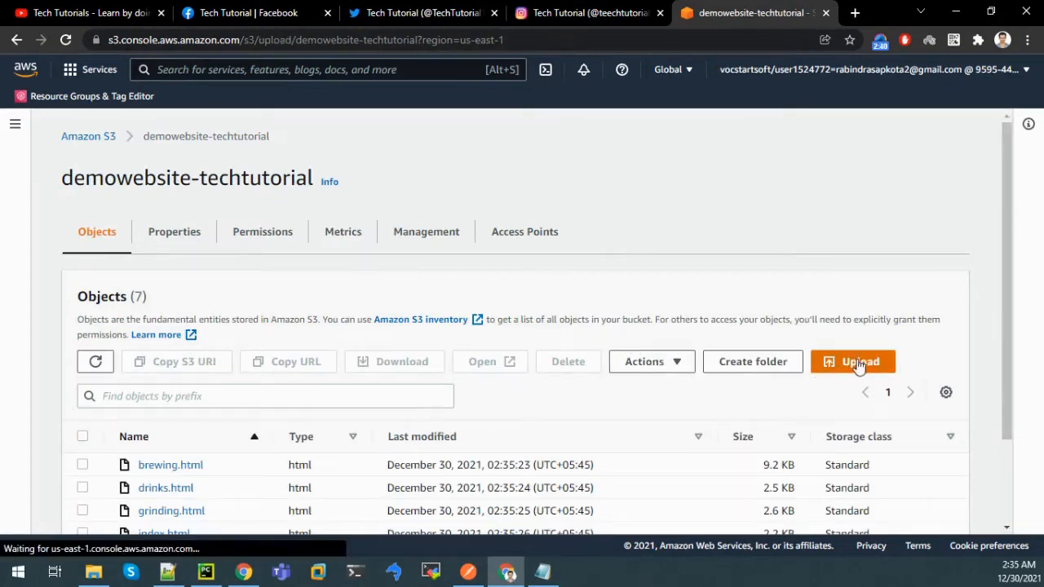
{"action": "left_click", "coordinate": [854, 362]}
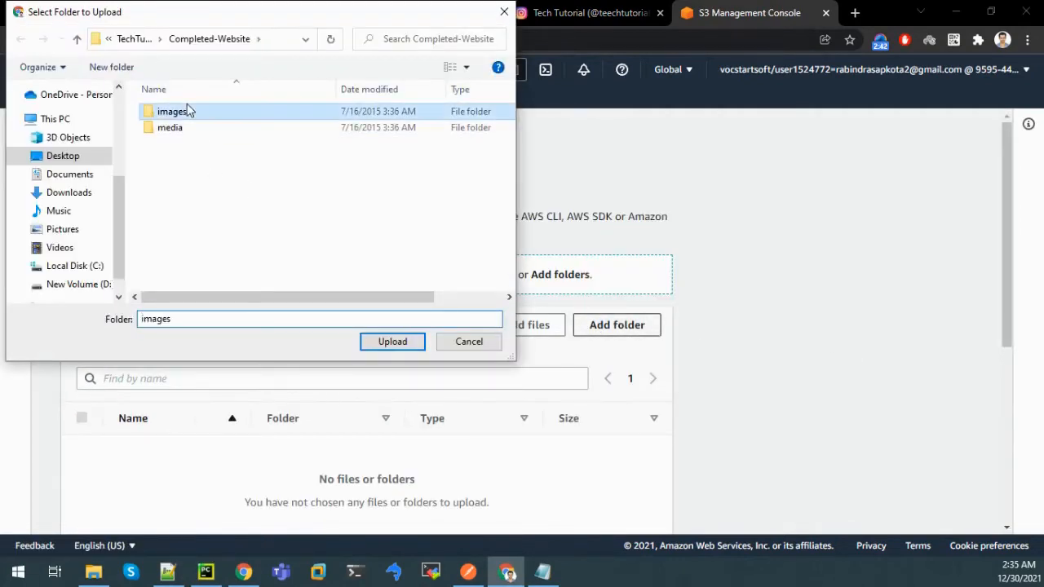
{"action": "left_click", "coordinate": [391, 342]}
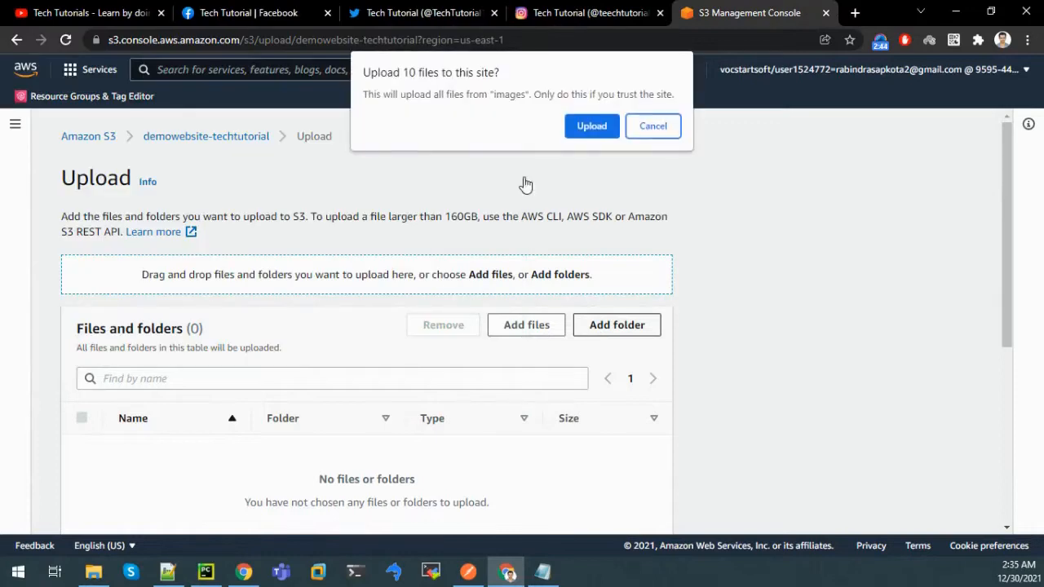
{"action": "left_click", "coordinate": [590, 125]}
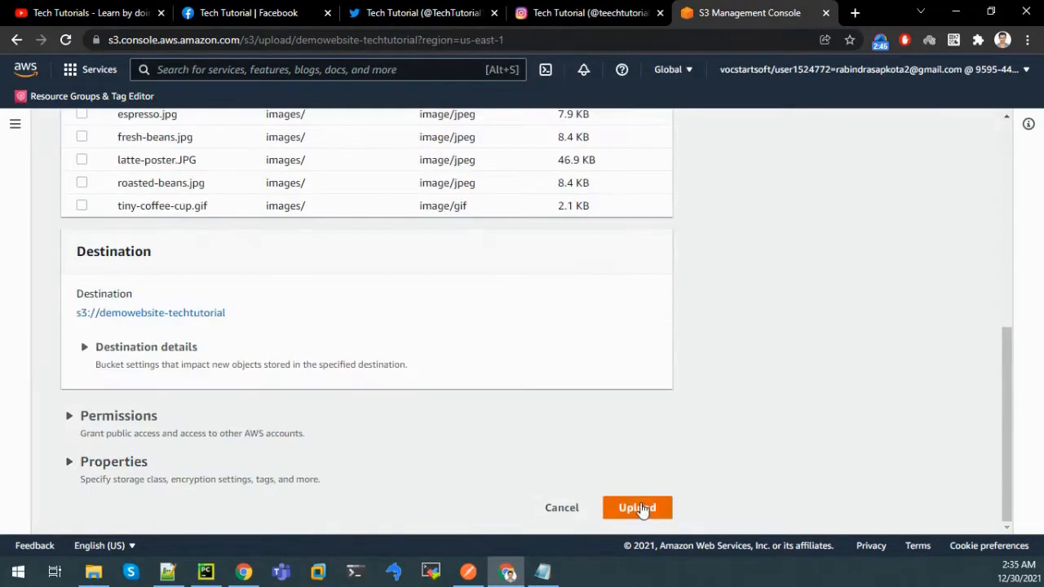
{"action": "left_click", "coordinate": [636, 507]}
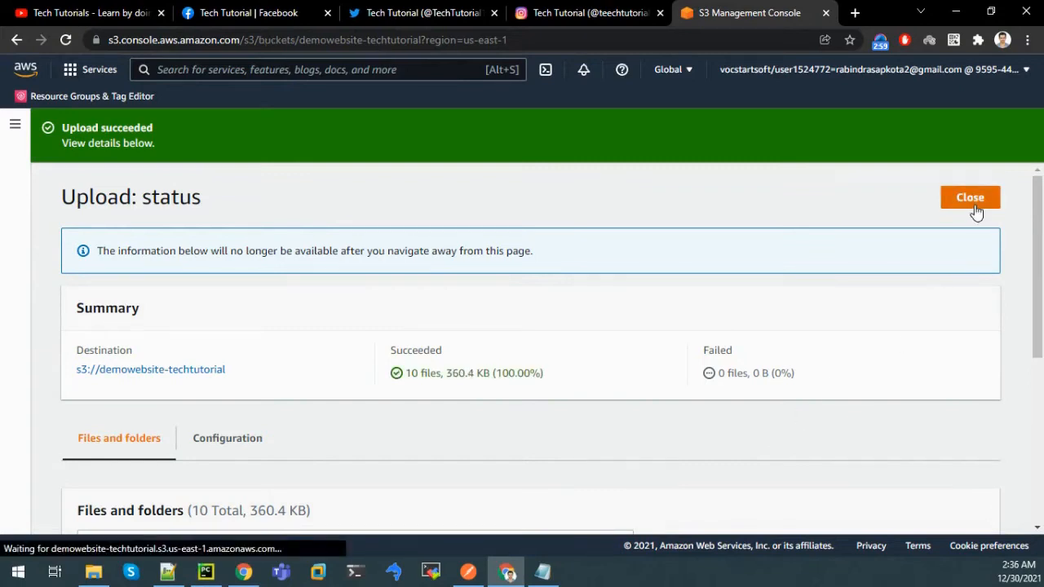
Upload the media folder with its 4 files (3.7 MB) into the bucket.
{"action": "left_click", "coordinate": [968, 198]}
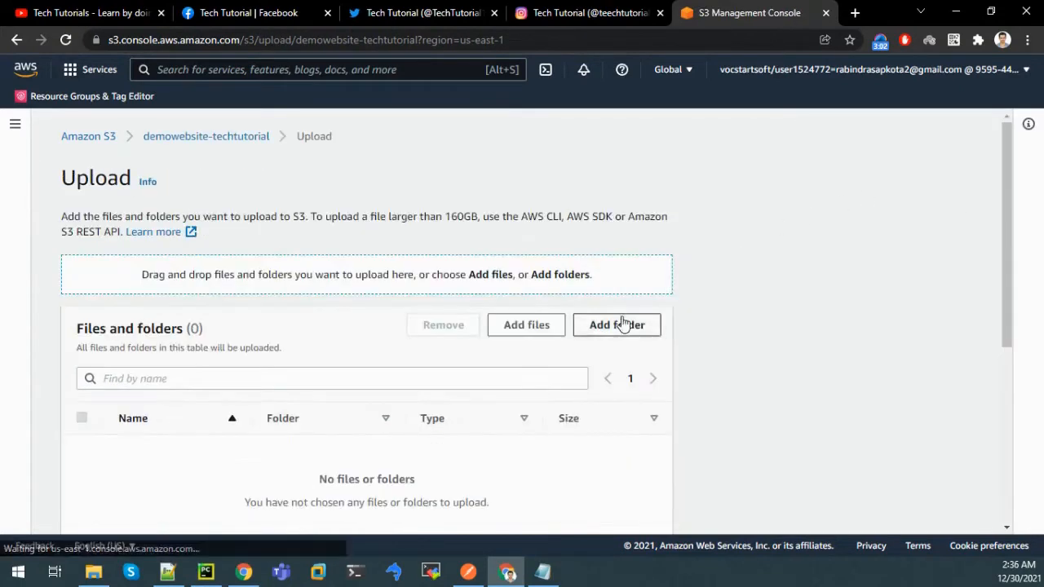
{"action": "left_click", "coordinate": [616, 324]}
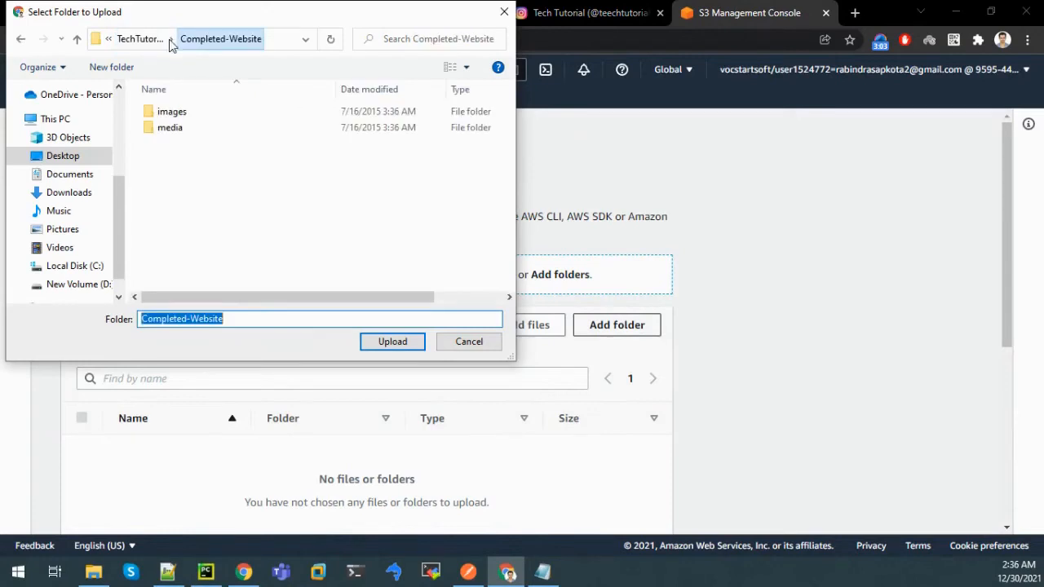
{"action": "left_click", "coordinate": [391, 340]}
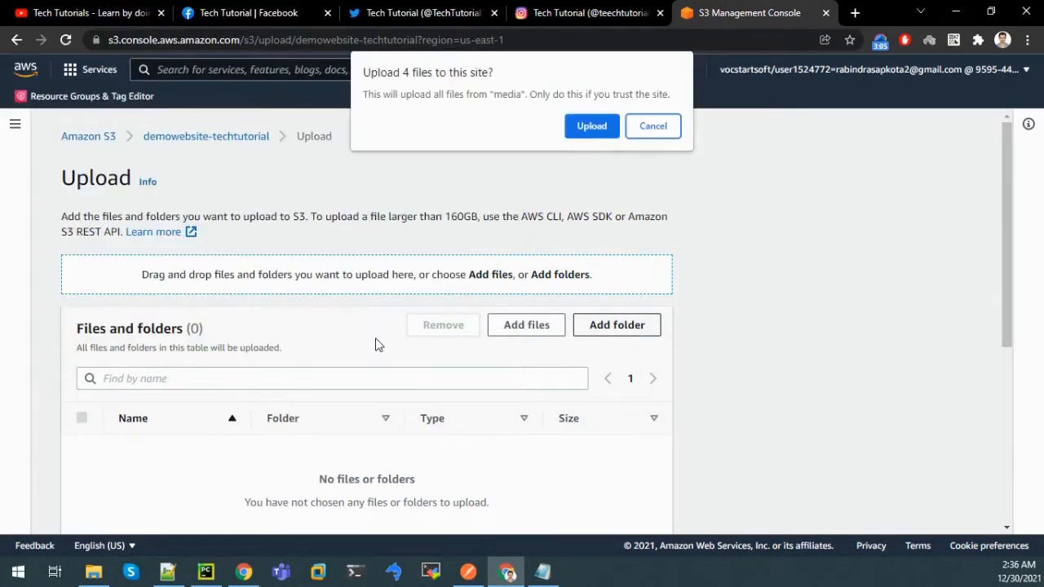
{"action": "left_click", "coordinate": [590, 126]}
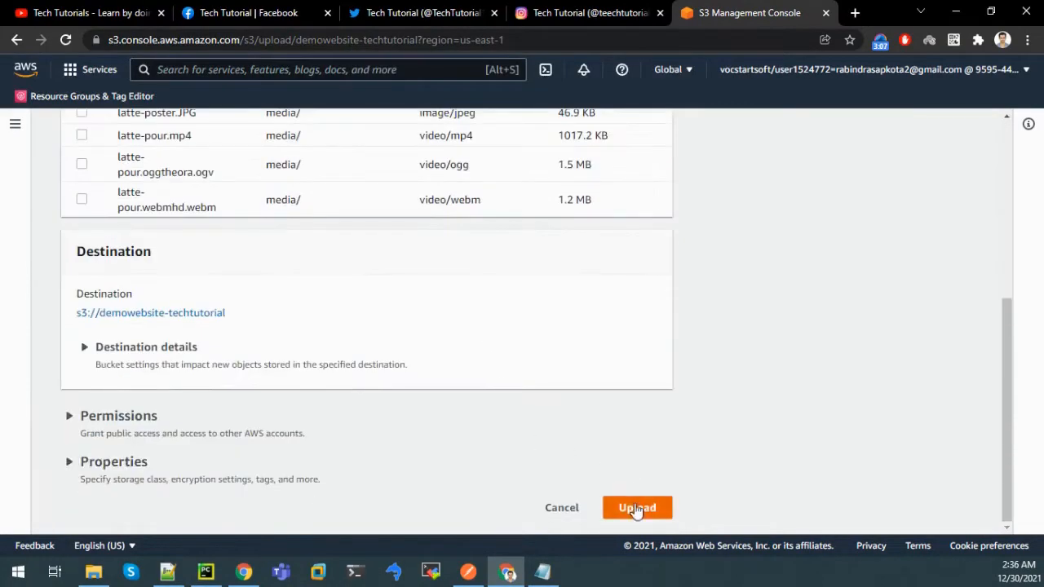
{"action": "left_click", "coordinate": [636, 507]}
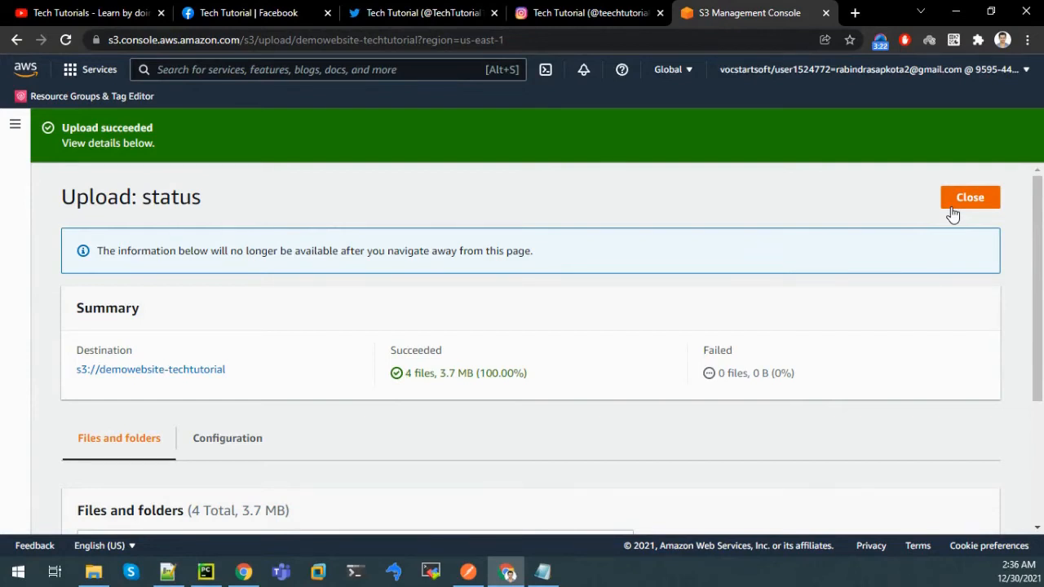
In the bucket's Properties, edit Static website hosting and enable it.
{"action": "left_click", "coordinate": [968, 197]}
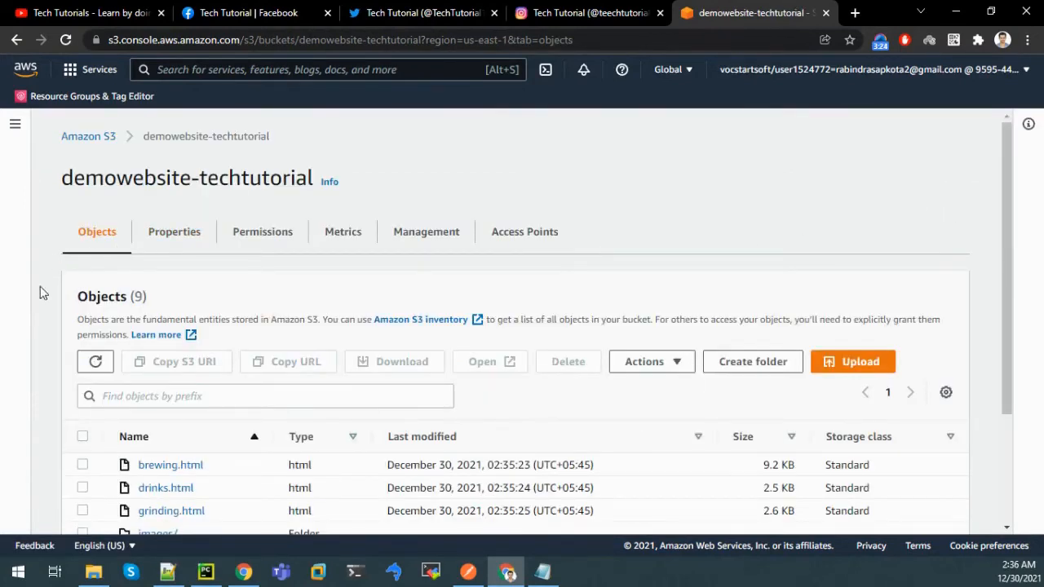
{"action": "mouse_move", "coordinate": [156, 264]}
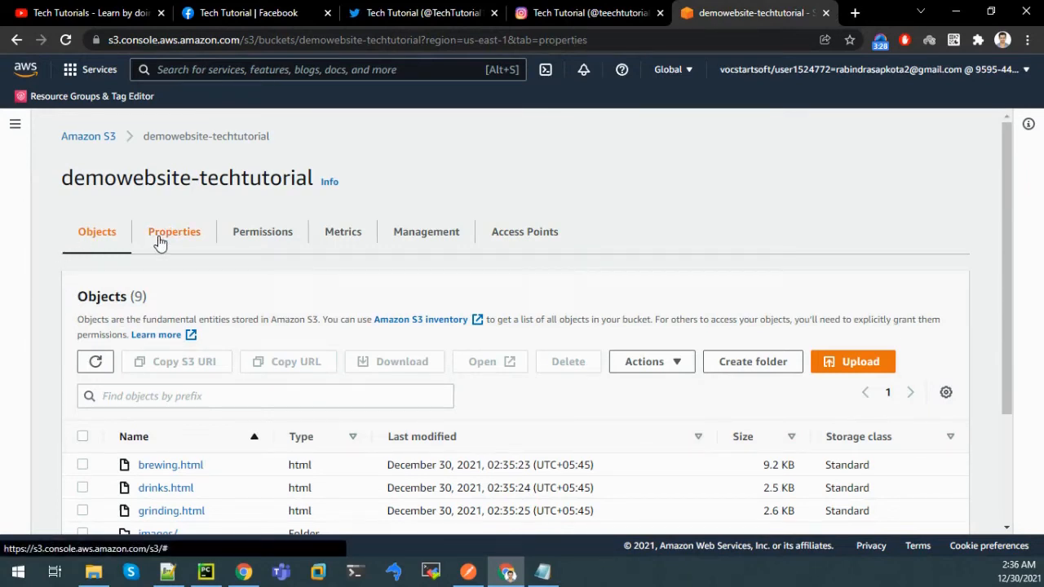
{"action": "left_click", "coordinate": [173, 231]}
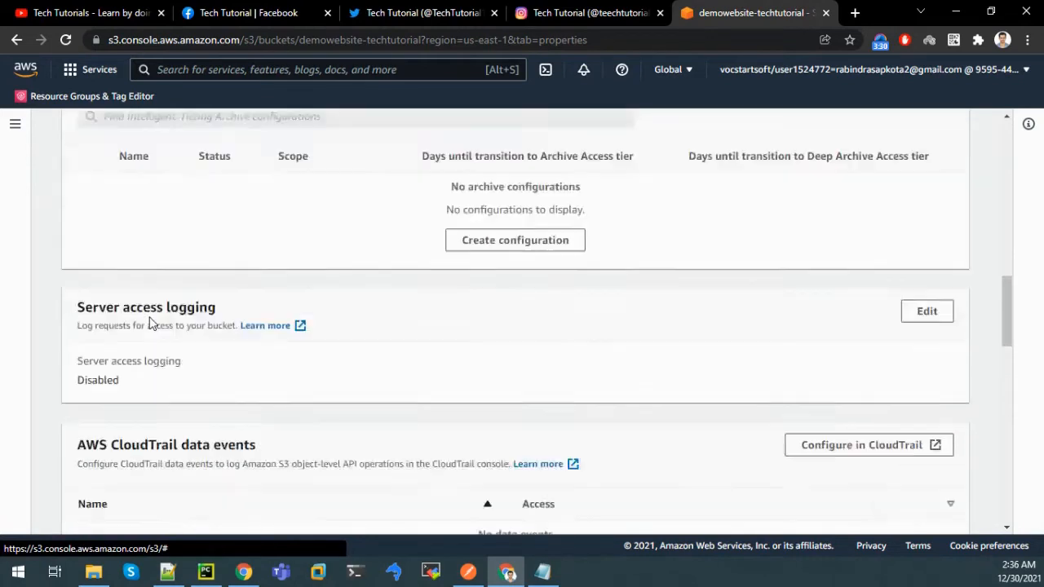
{"action": "scroll", "scroll_direction": "down", "scroll_amount": 3}
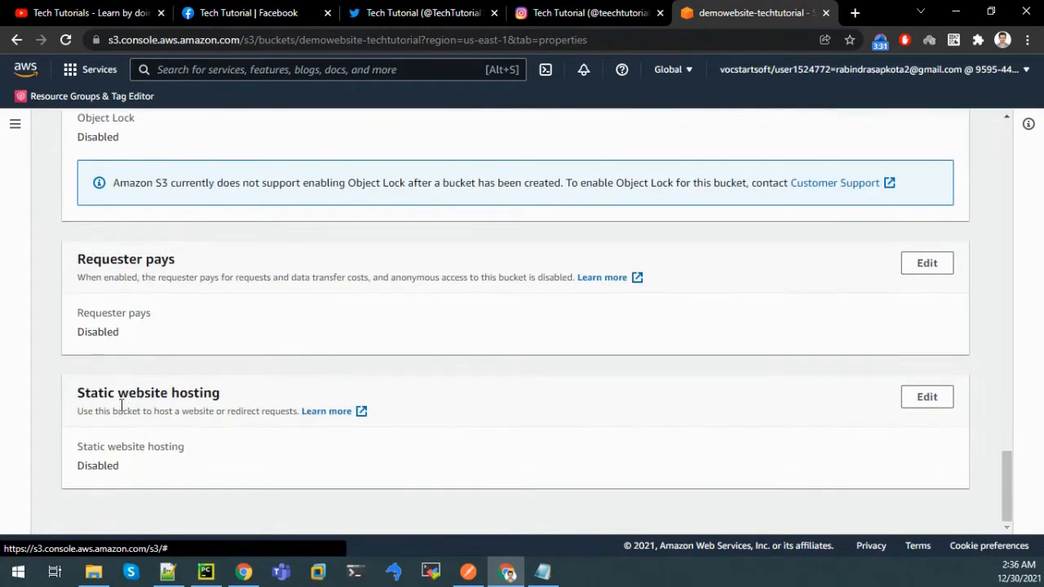
{"action": "double_click", "coordinate": [148, 393]}
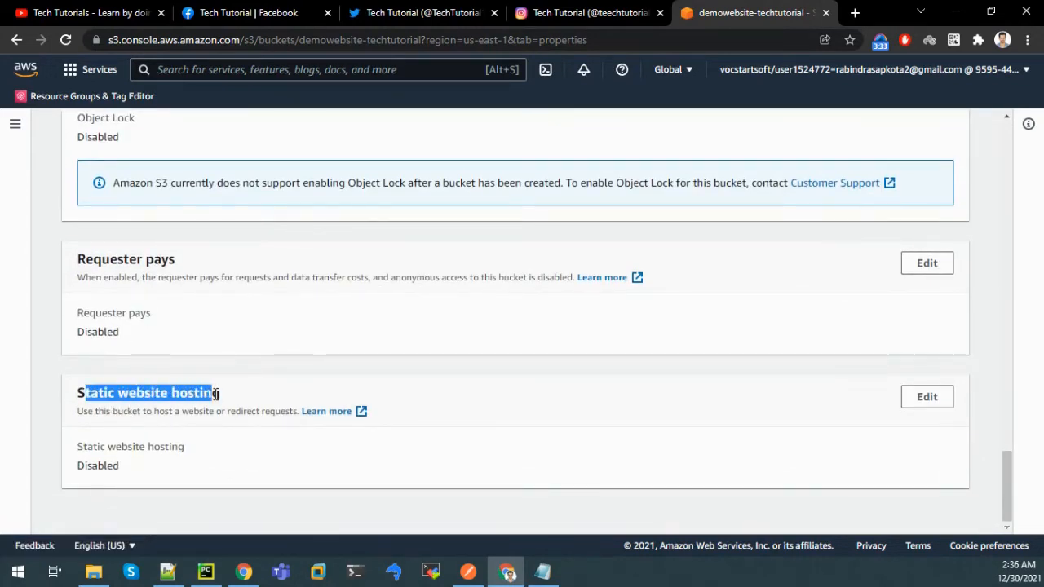
{"action": "left_click", "coordinate": [926, 397]}
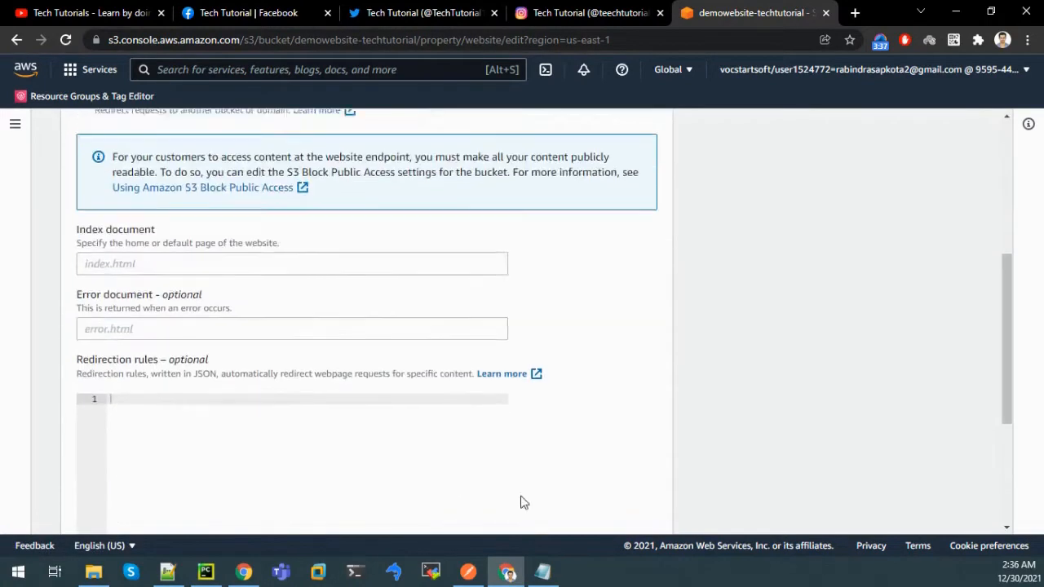
{"action": "scroll", "scroll_direction": "down", "scroll_amount": 3}
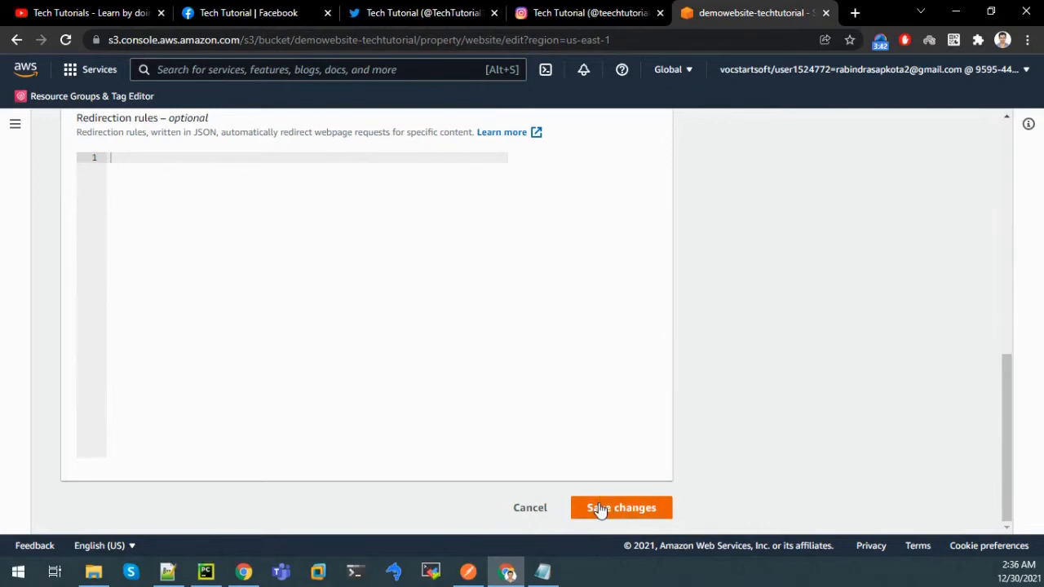
{"action": "left_click", "coordinate": [621, 507]}
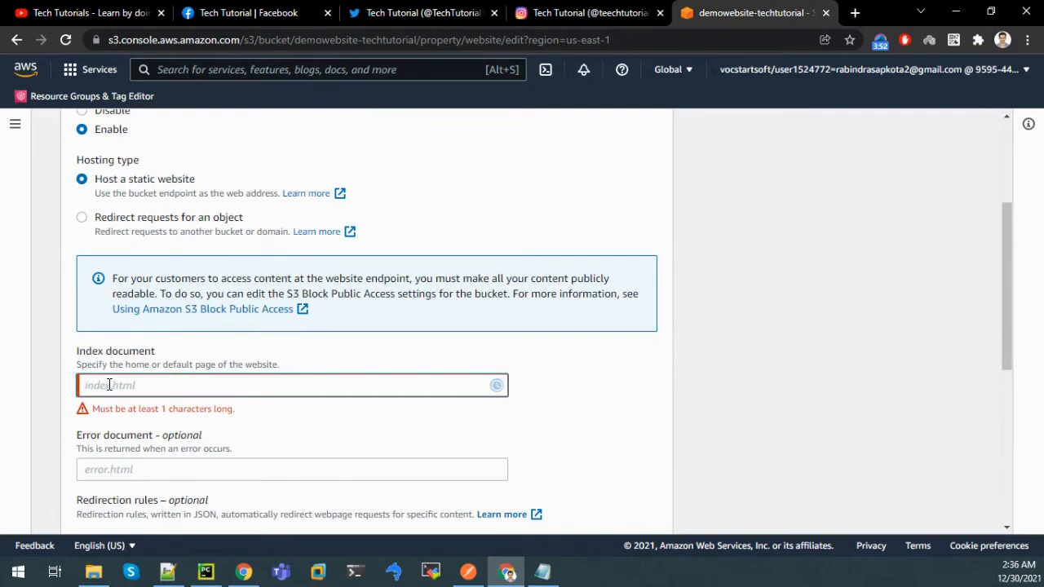
Set index.html as the index document and save the hosting settings.
{"action": "scroll", "scroll_direction": "down", "scroll_amount": 3}
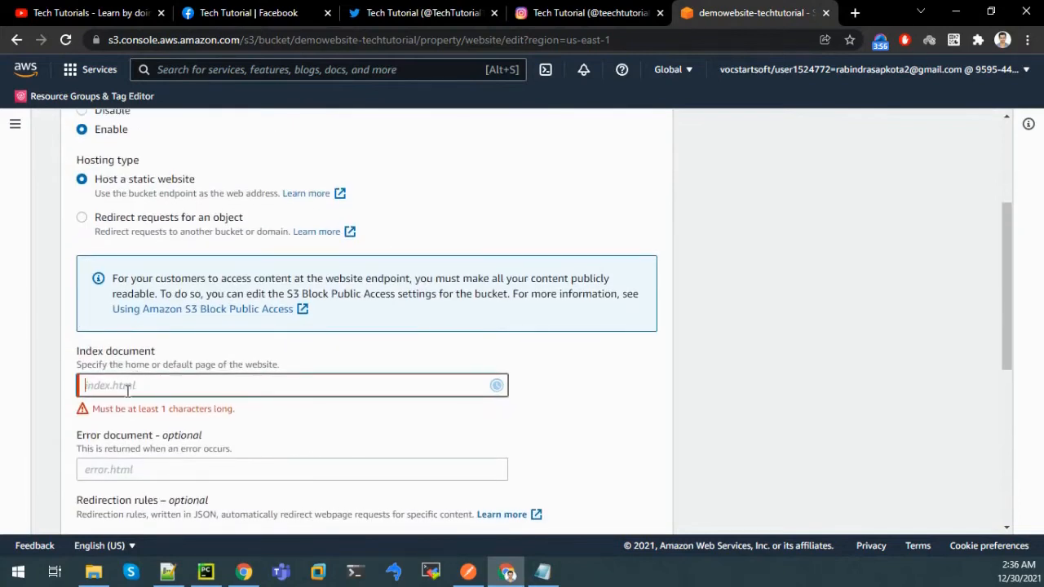
{"action": "type", "text": "iden"}
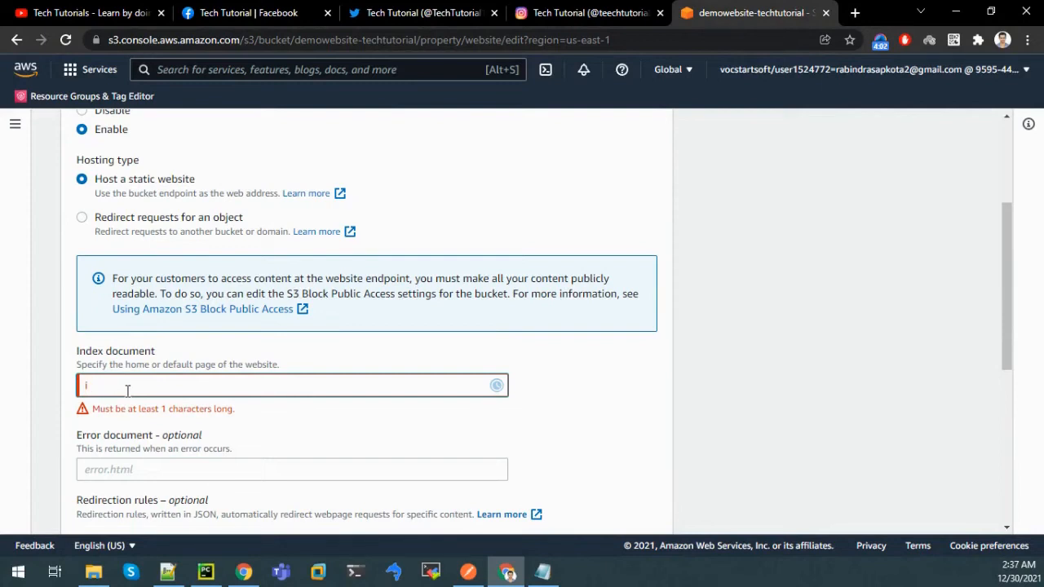
{"action": "type", "text": "ndex"}
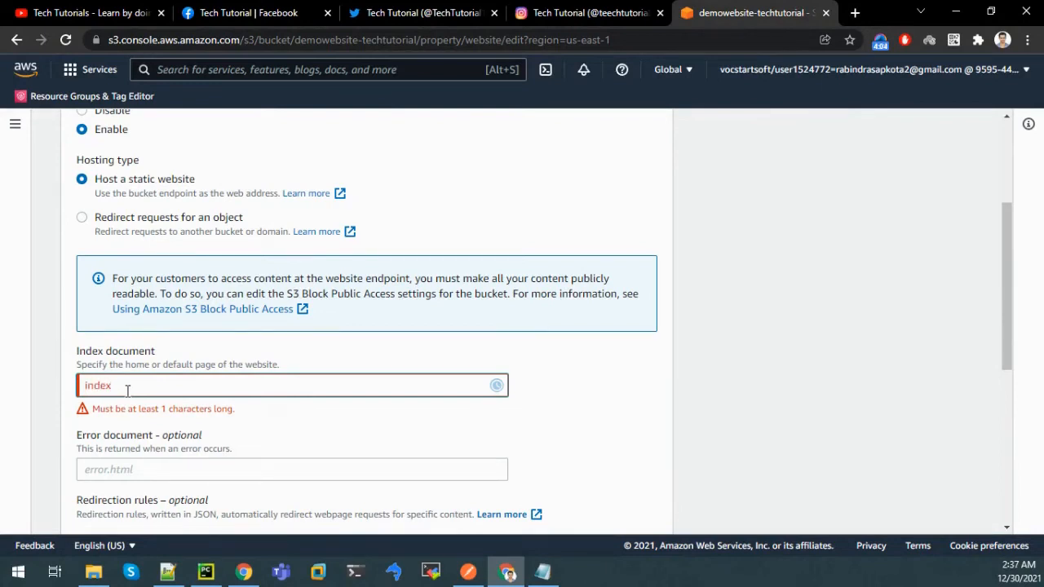
{"action": "type", "text": ".html"}
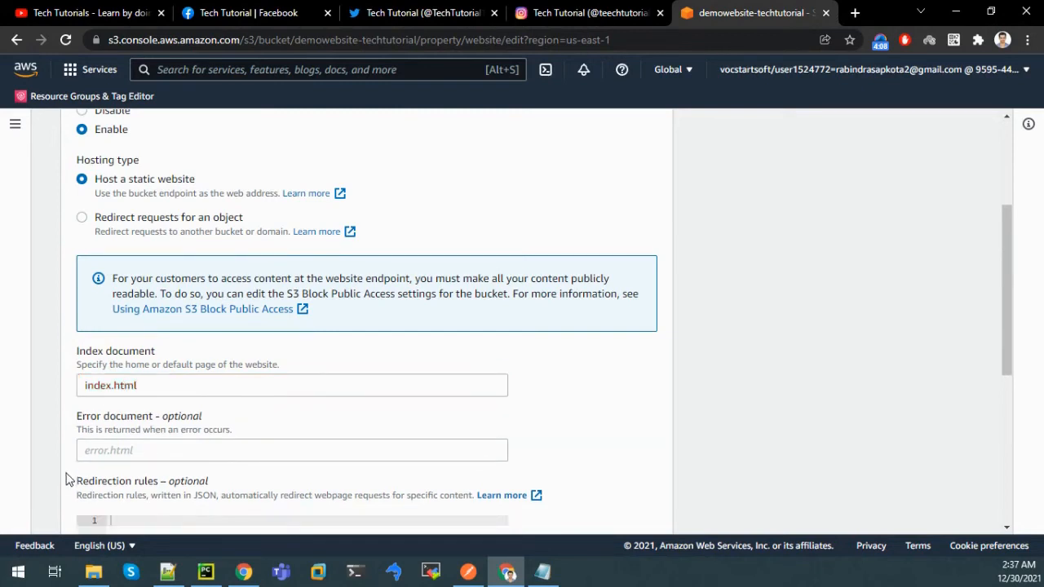
{"action": "mouse_move", "coordinate": [46, 441]}
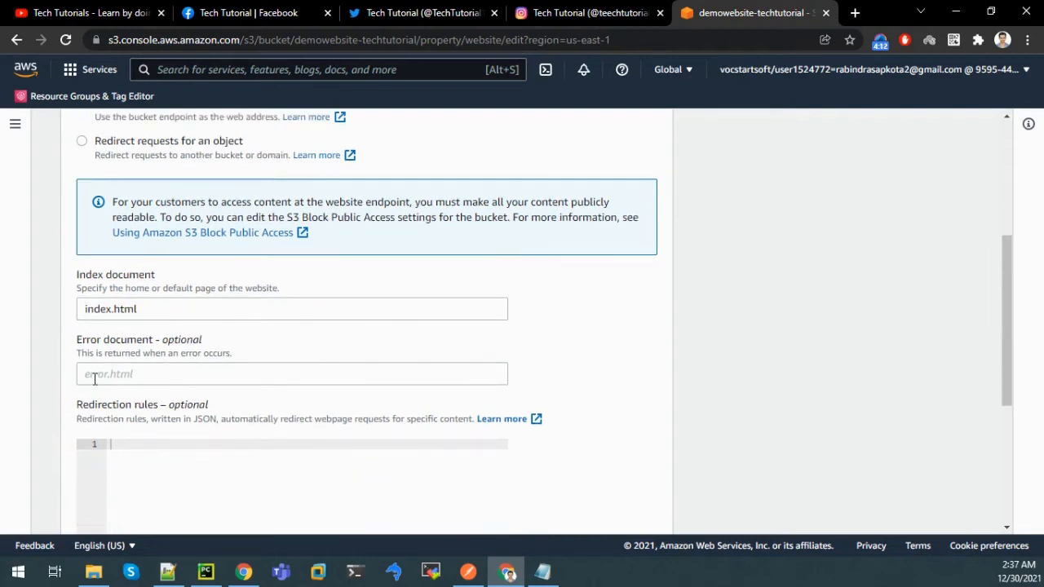
{"action": "mouse_move", "coordinate": [111, 382]}
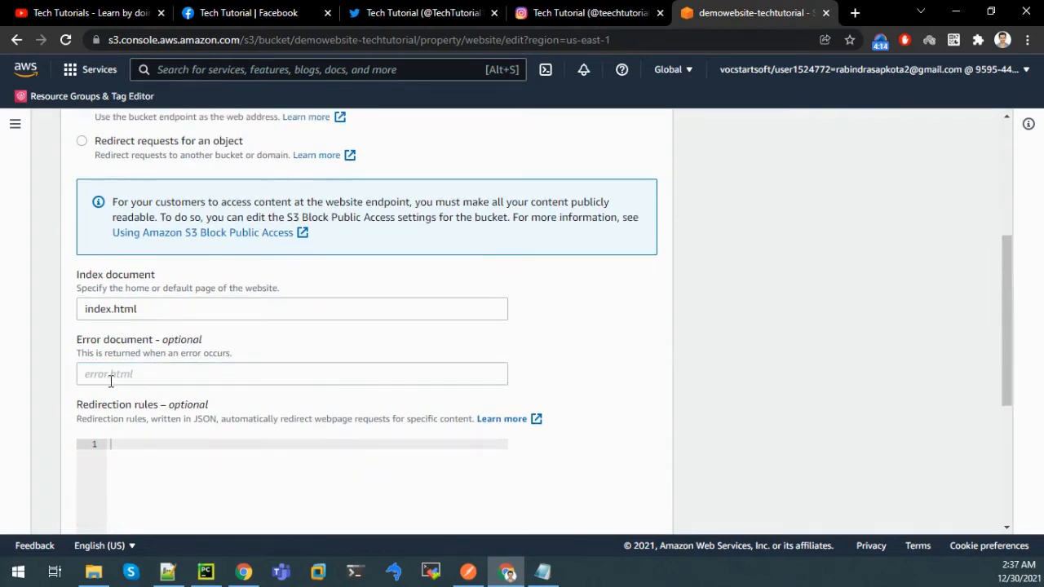
{"action": "mouse_move", "coordinate": [46, 387]}
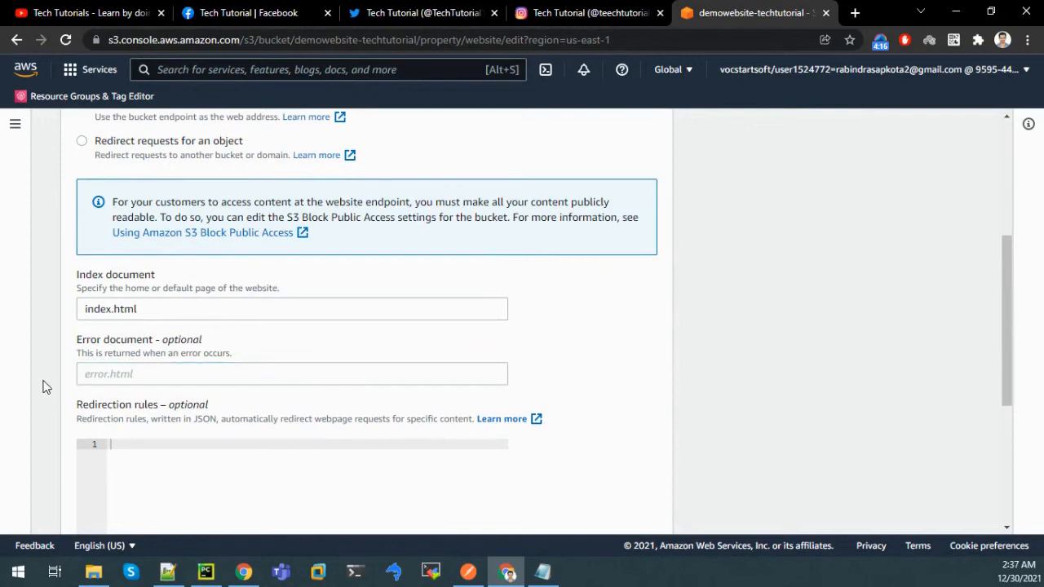
{"action": "mouse_move", "coordinate": [88, 381]}
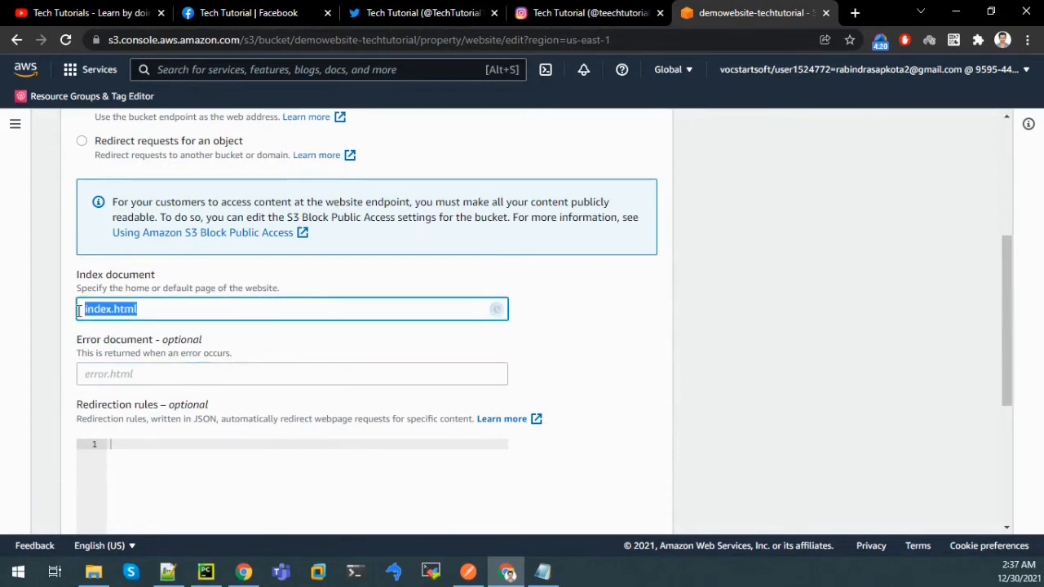
{"action": "scroll", "scroll_direction": "down", "scroll_amount": 3}
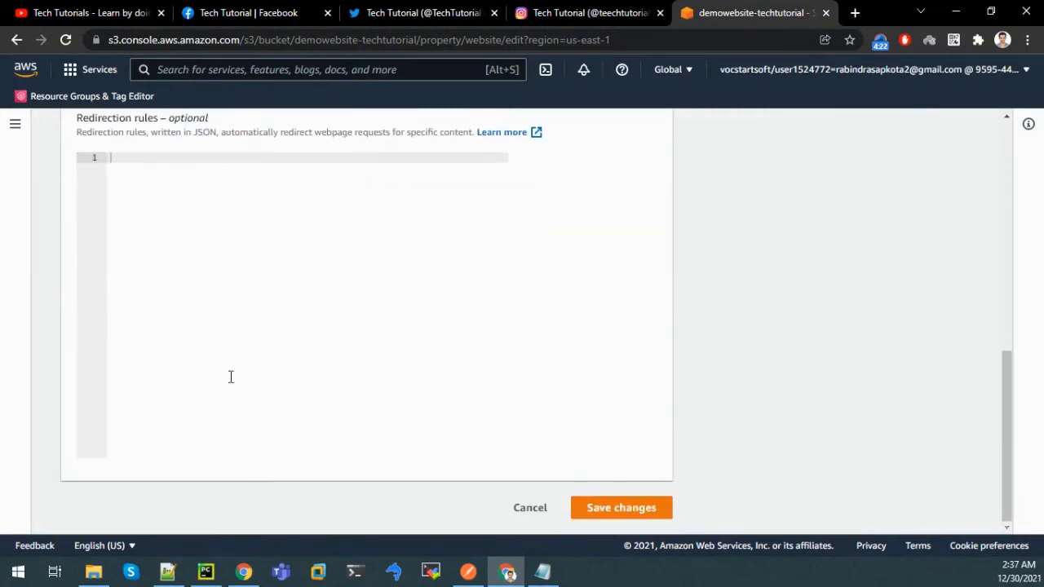
{"action": "left_click", "coordinate": [620, 507]}
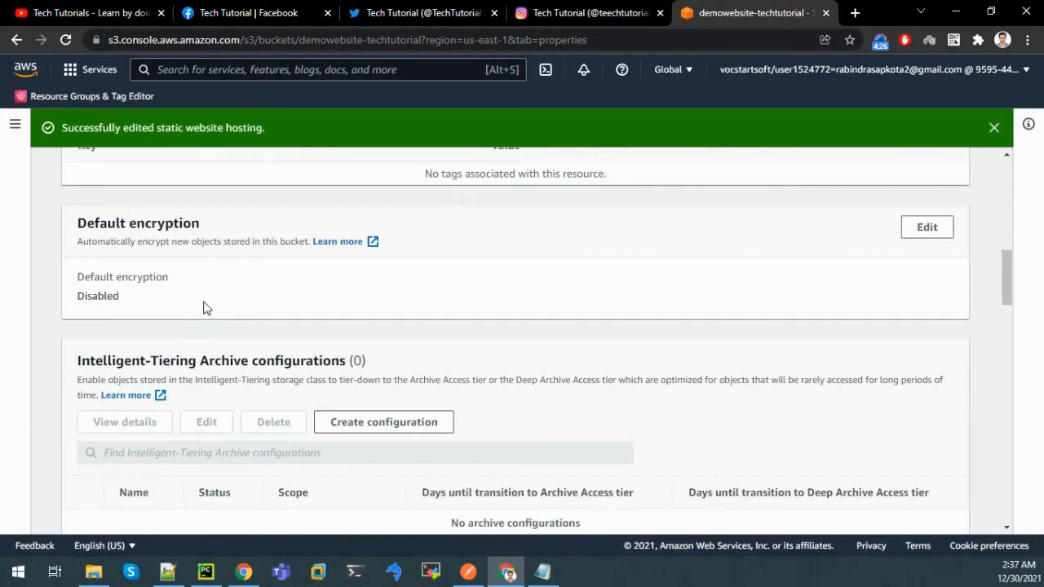
Copy the bucket website endpoint address from the Static website hosting section.
{"action": "scroll", "scroll_direction": "down", "scroll_amount": 3}
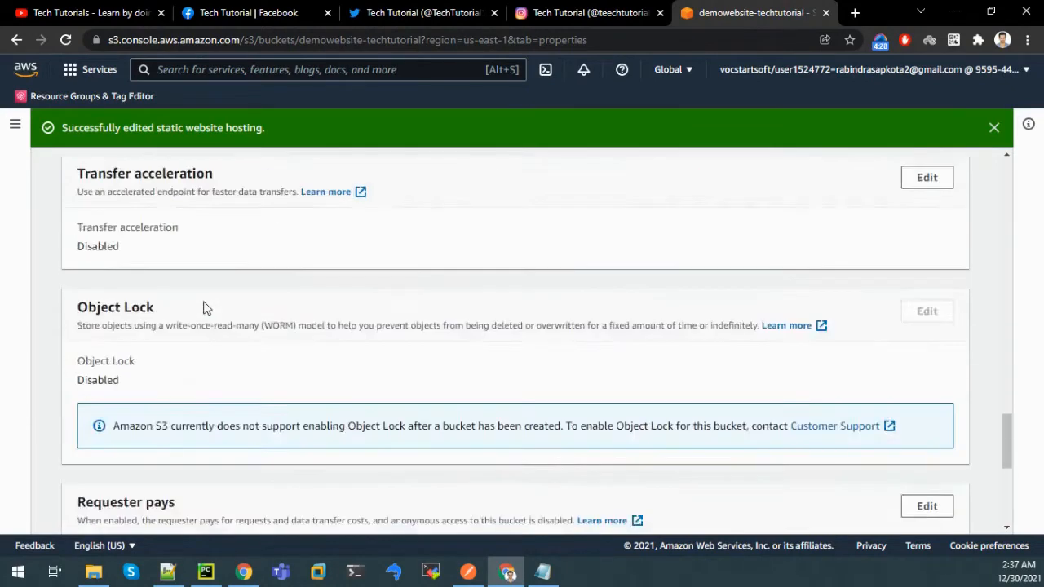
{"action": "scroll", "scroll_direction": "down", "scroll_amount": 3}
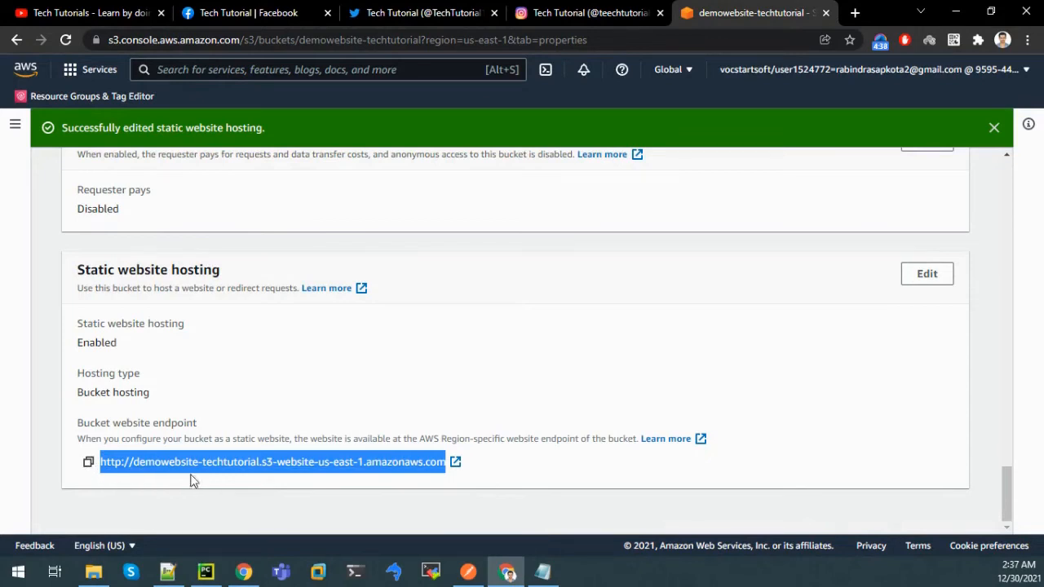
{"action": "mouse_move", "coordinate": [199, 473]}
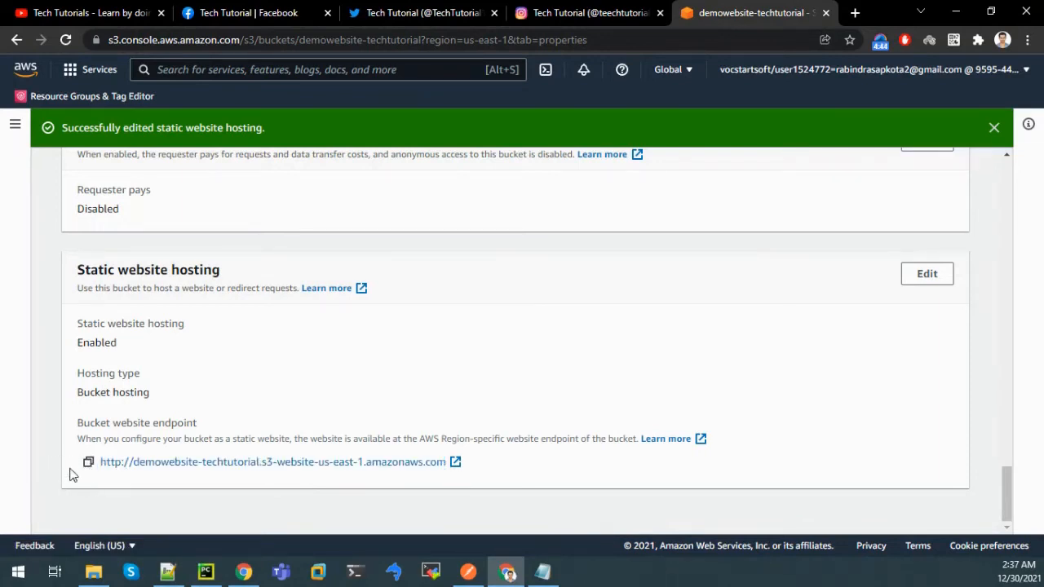
{"action": "mouse_move", "coordinate": [150, 469]}
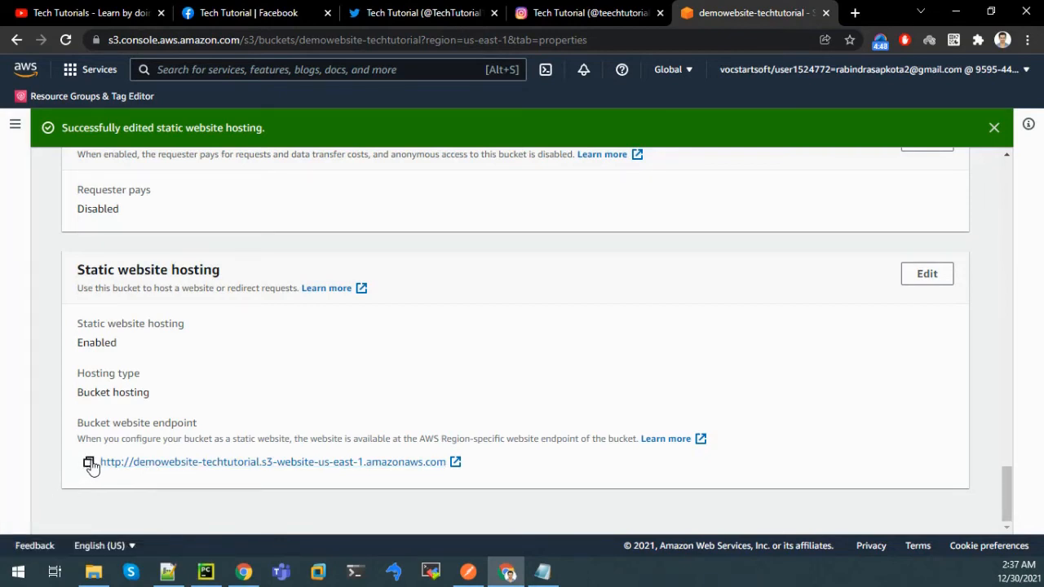
{"action": "left_click", "coordinate": [85, 479]}
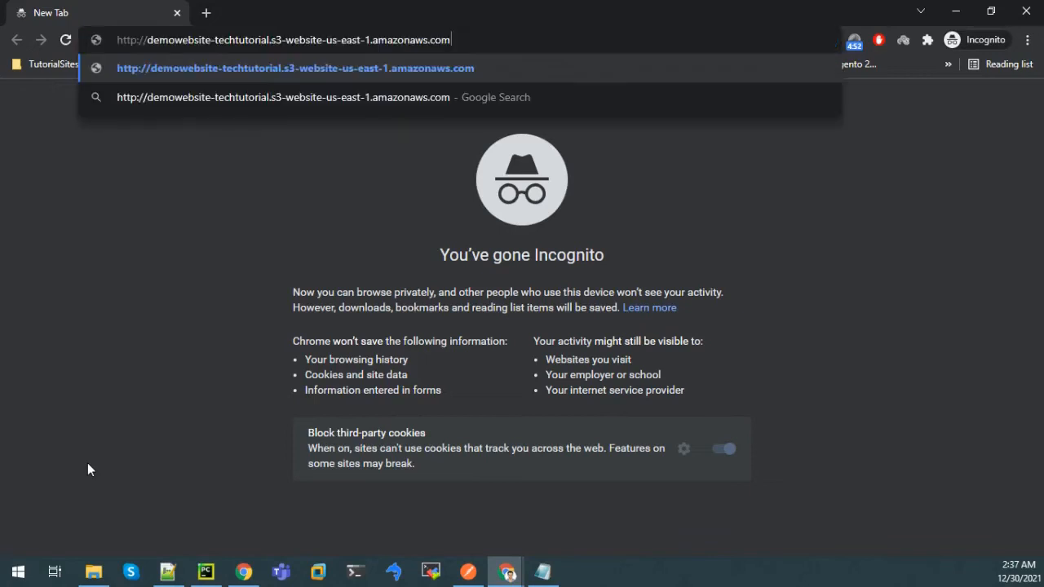
Load the endpoint in an Incognito window, getting 403 Forbidden, and select all its text.
{"action": "key", "text": "Enter"}
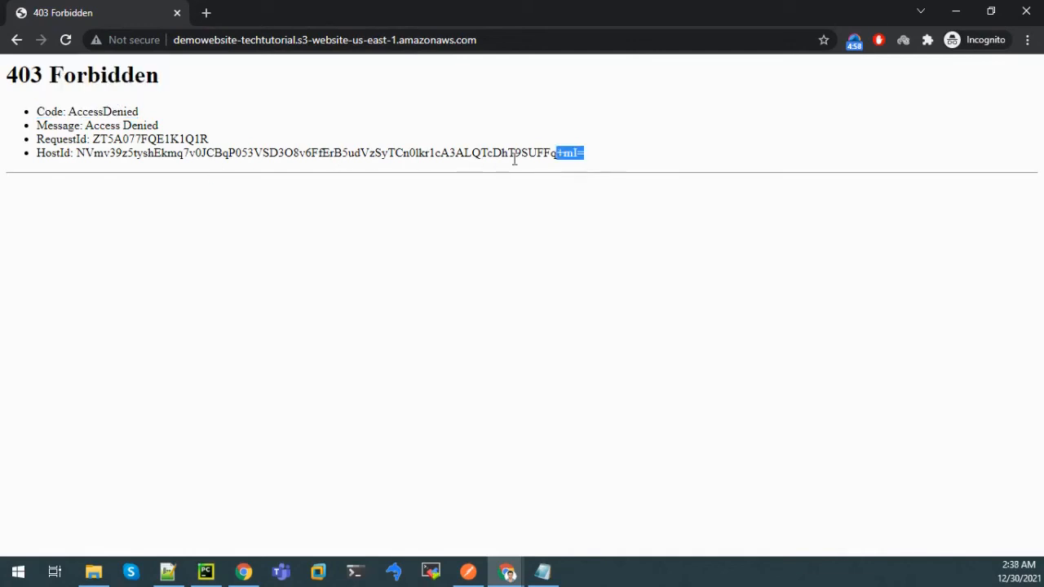
{"action": "key", "text": "ctrl+a"}
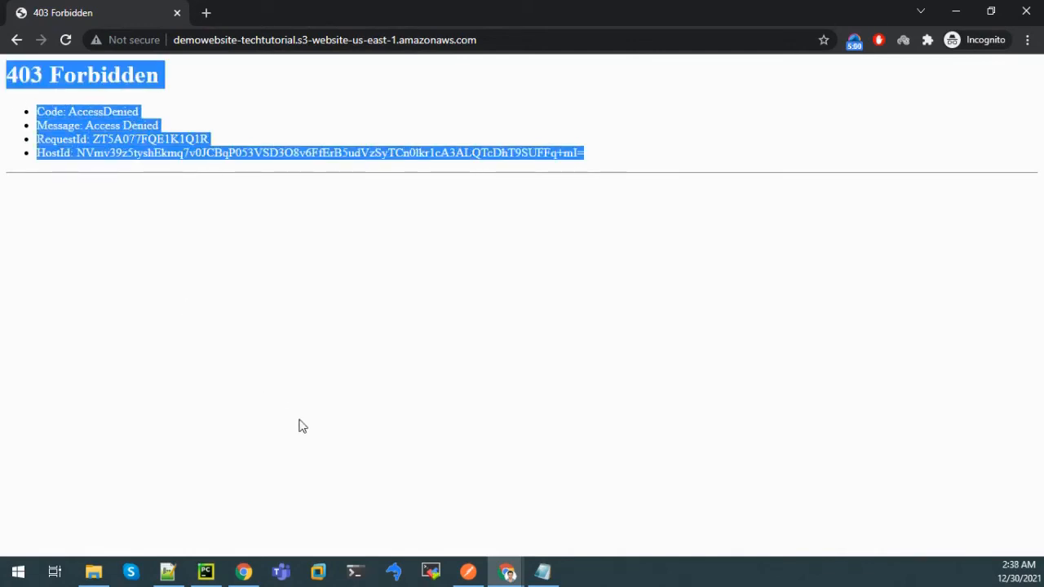
{"action": "mouse_move", "coordinate": [503, 571]}
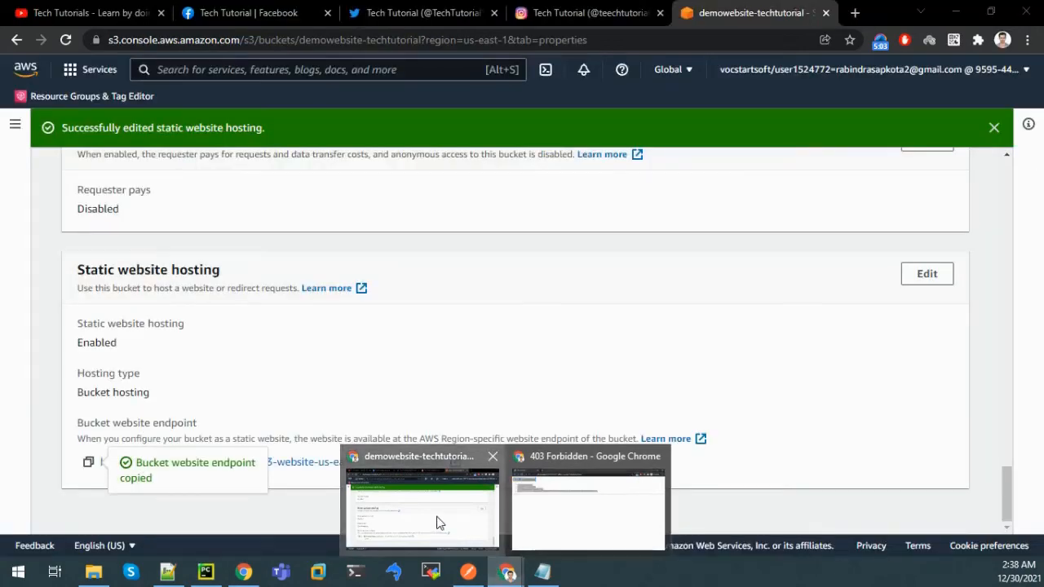
Select every object in the bucket and make them public via ACL.
{"action": "scroll", "scroll_direction": "down", "scroll_amount": 3}
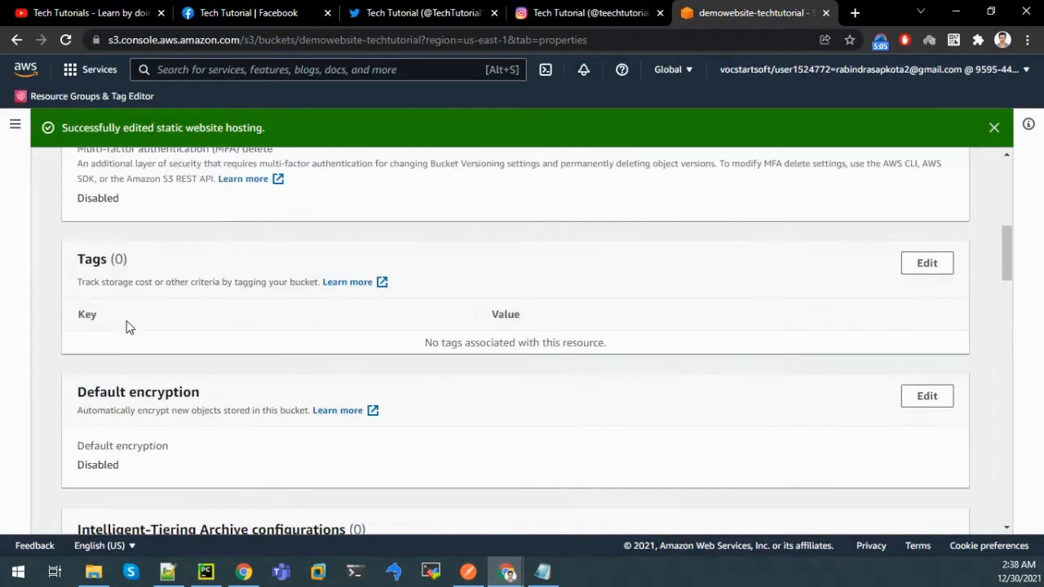
{"action": "scroll", "scroll_direction": "up", "scroll_amount": 3}
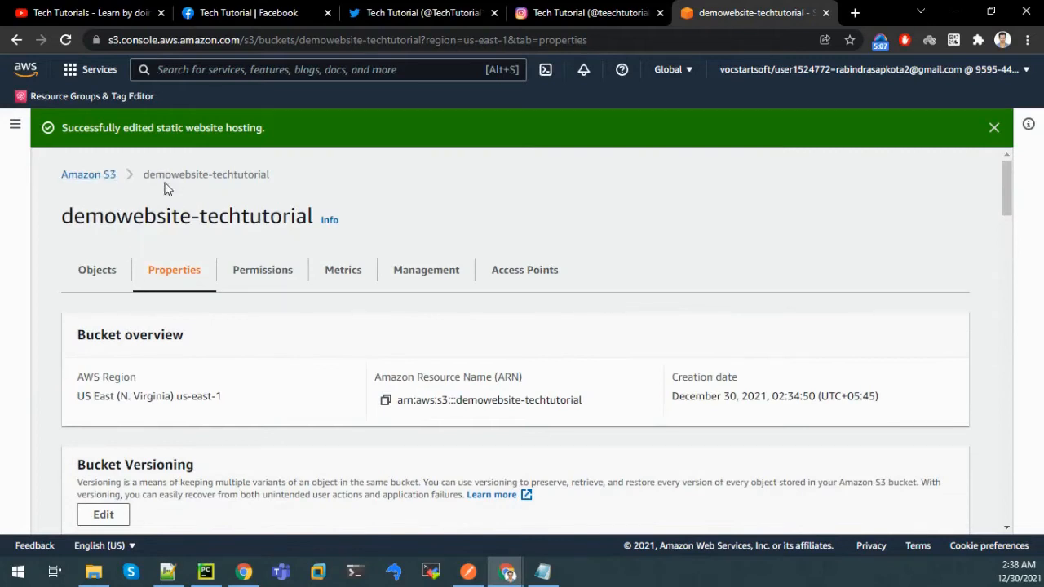
{"action": "left_click", "coordinate": [96, 271]}
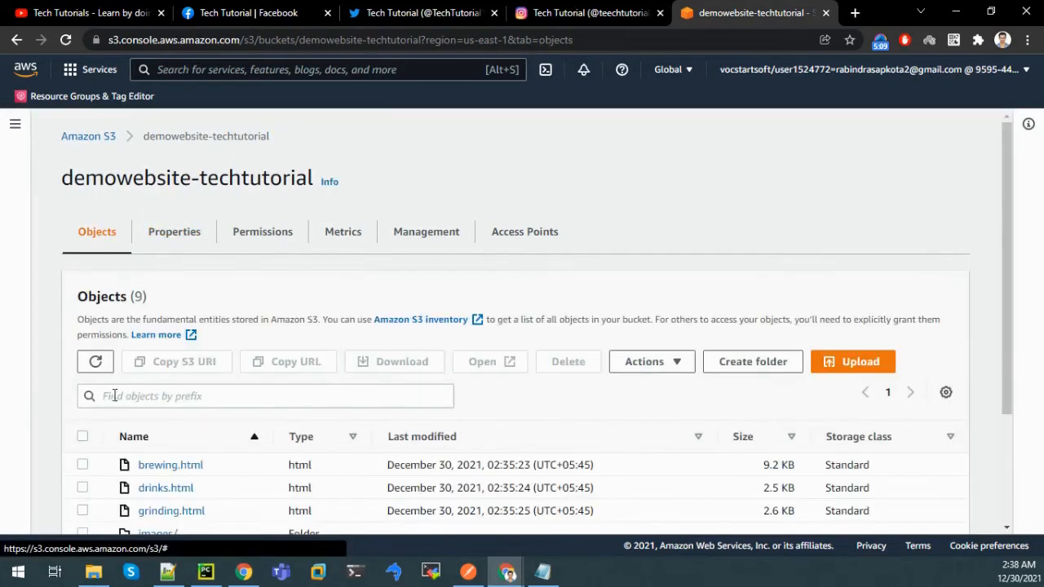
{"action": "left_click", "coordinate": [82, 437]}
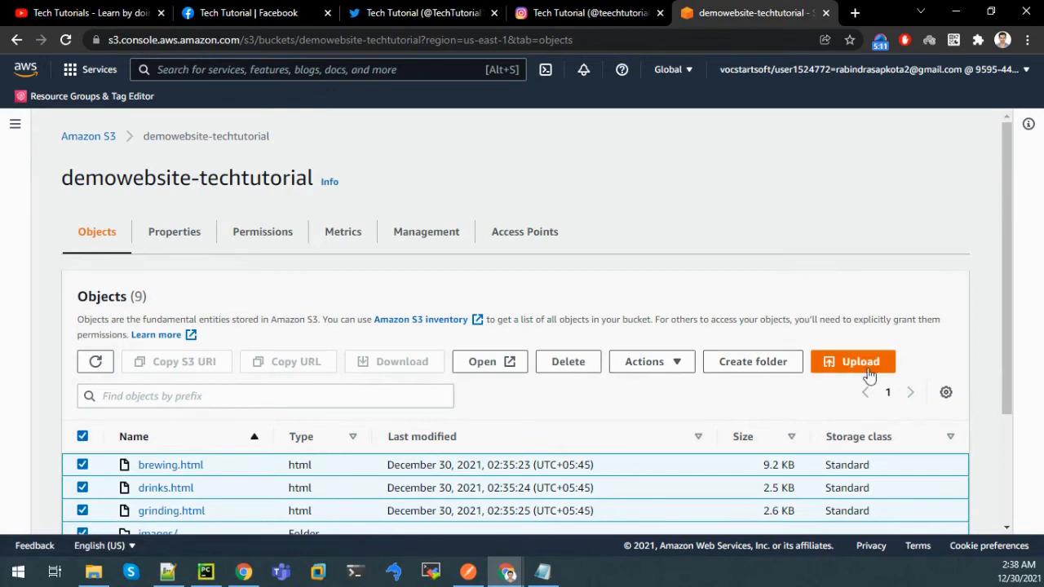
{"action": "left_click", "coordinate": [652, 206]}
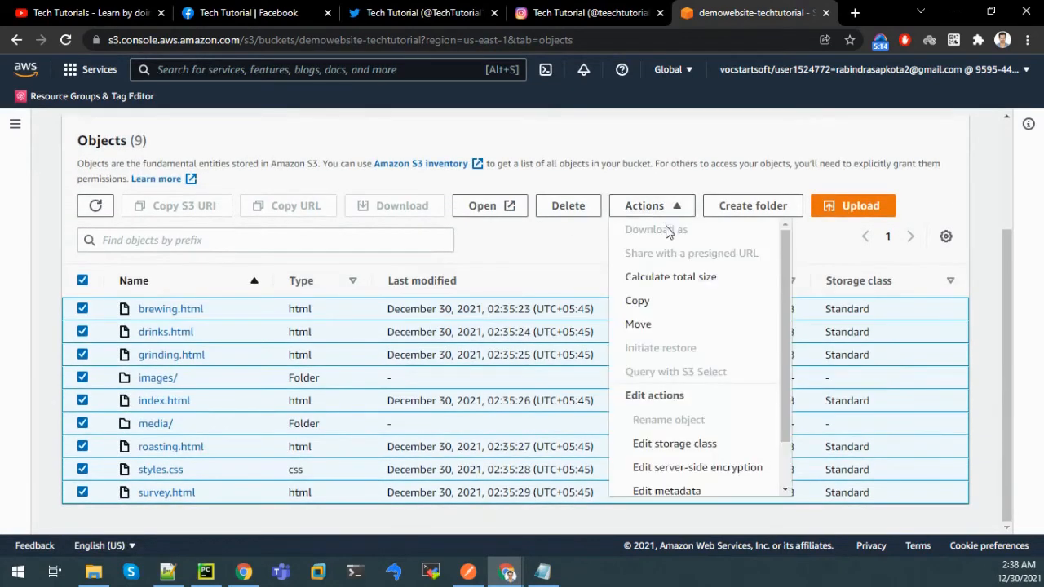
{"action": "scroll", "scroll_direction": "down", "scroll_amount": 3}
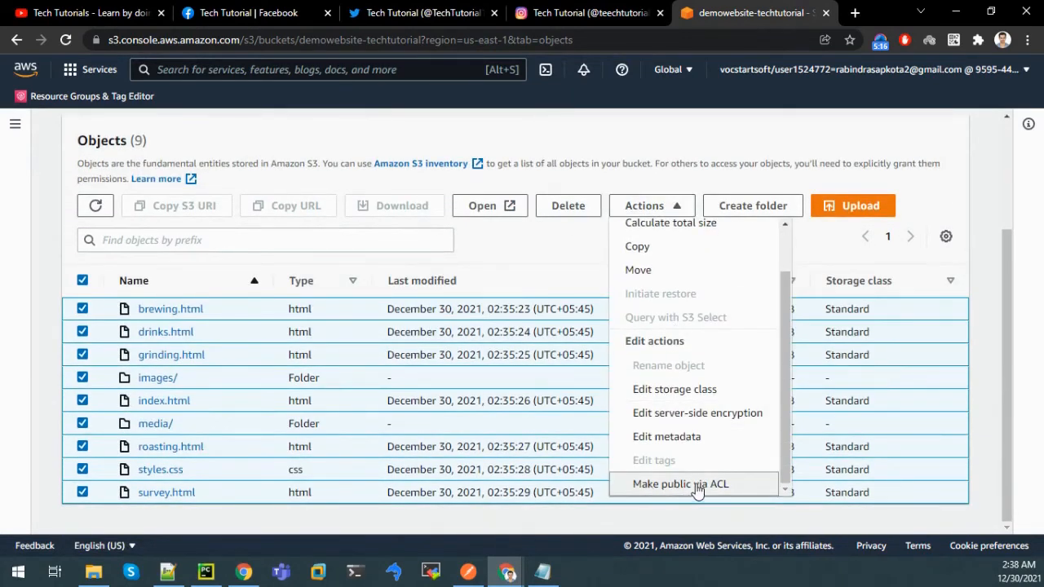
{"action": "left_click", "coordinate": [680, 483]}
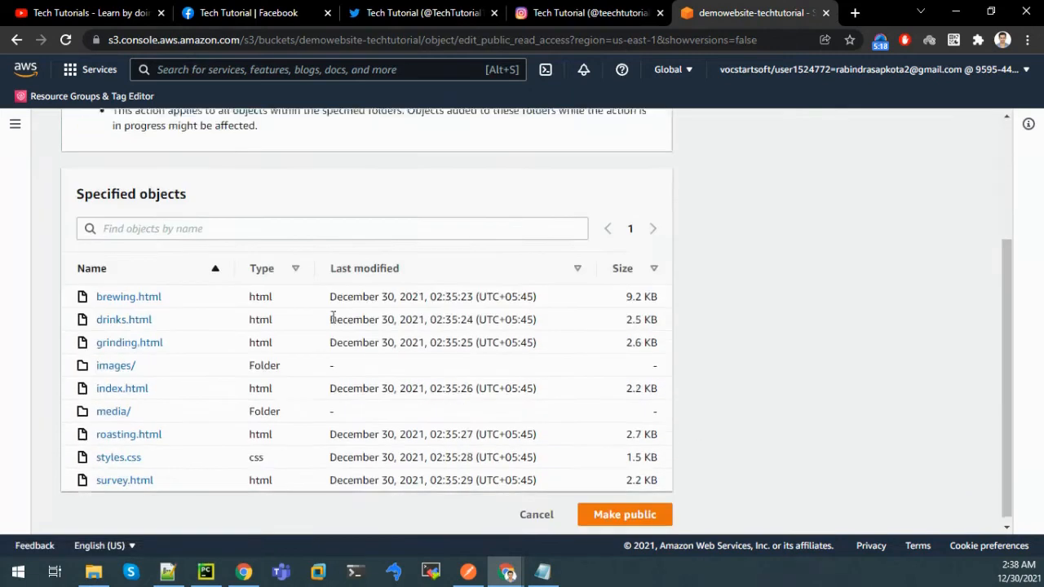
{"action": "left_click", "coordinate": [625, 514]}
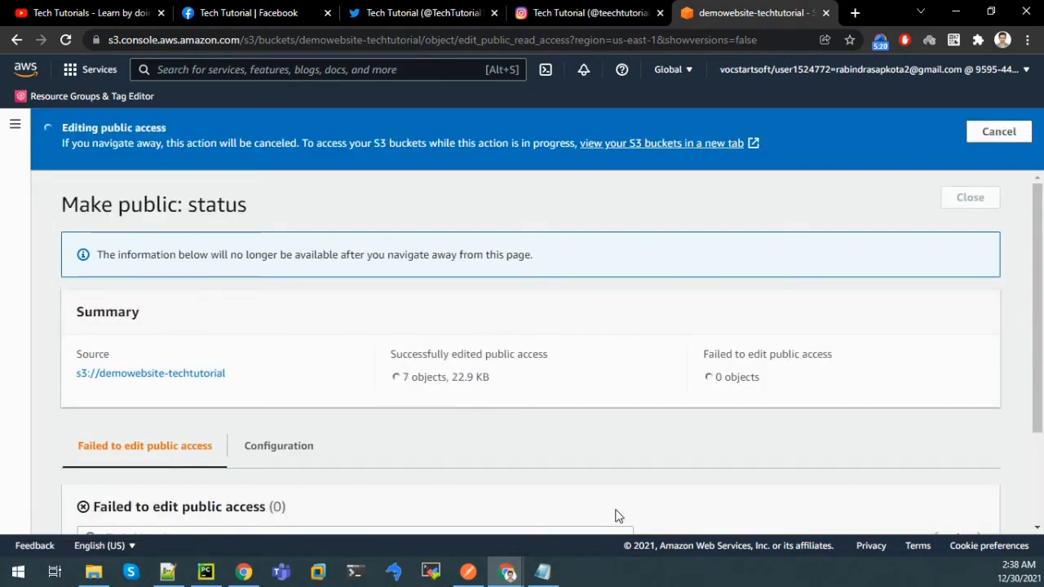
{"action": "mouse_move", "coordinate": [502, 571]}
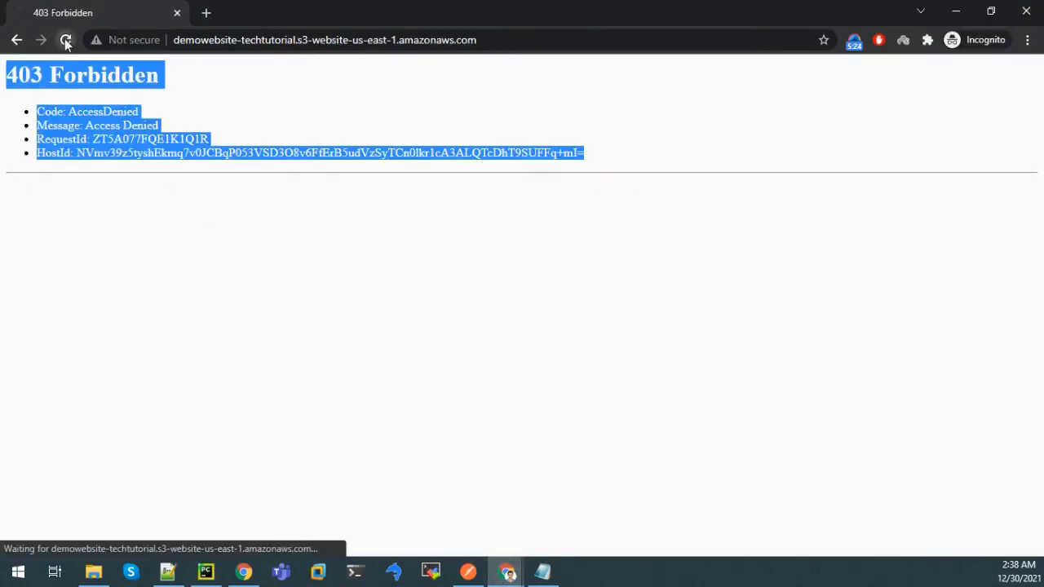
Reload the S3 endpoint and browse the site's Home, Roasting, Grinding and Brewing pages.
{"action": "left_click", "coordinate": [65, 39]}
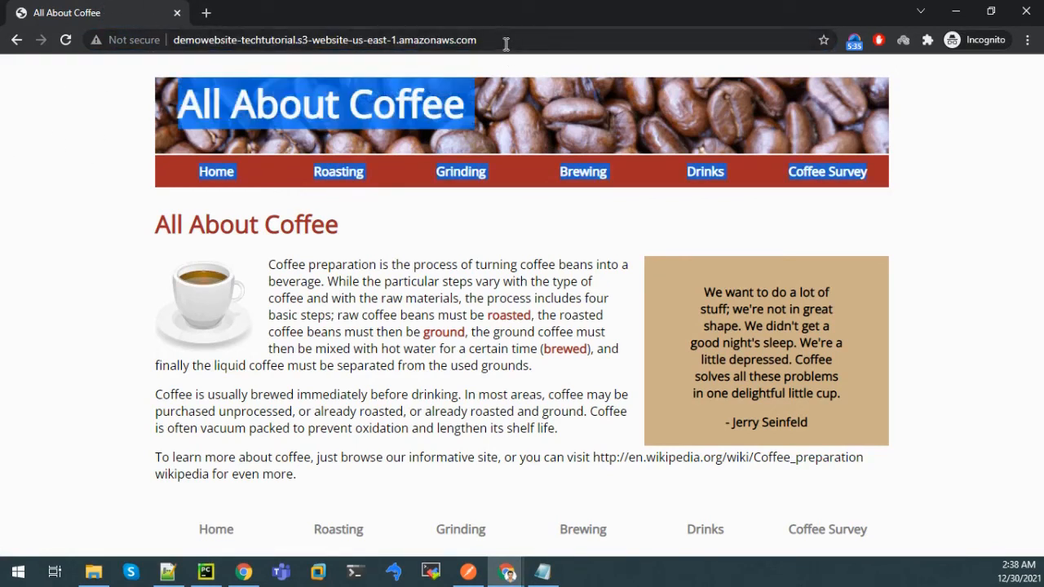
{"action": "left_click", "coordinate": [327, 39]}
{"action": "type", "text": "/index.html"}
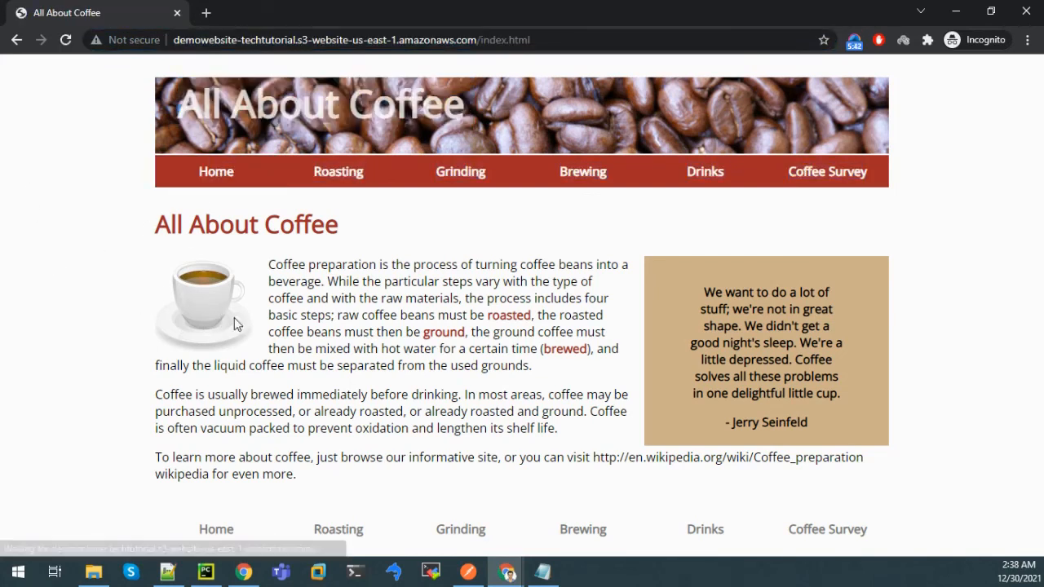
{"action": "mouse_move", "coordinate": [942, 329]}
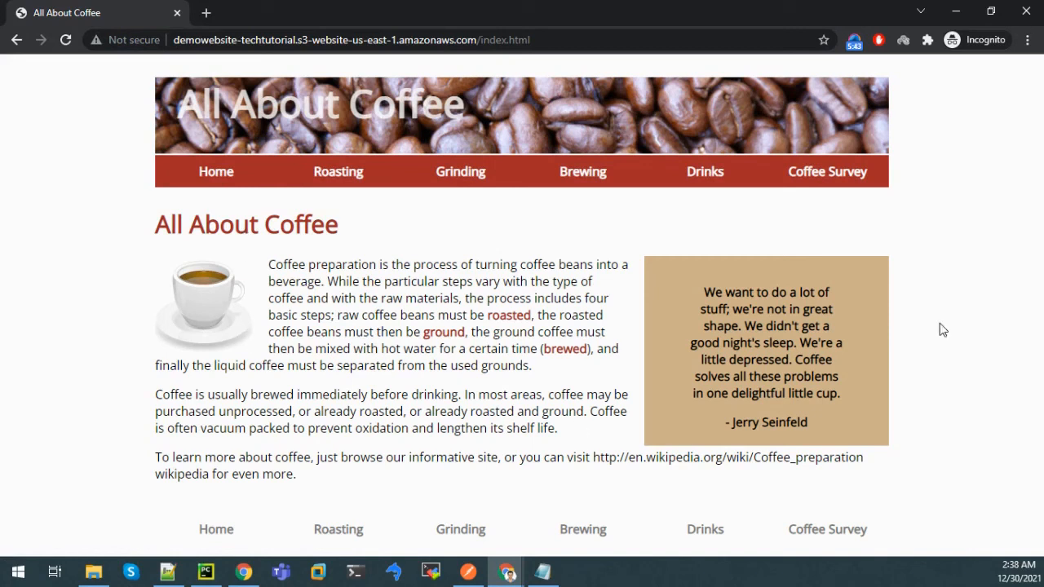
{"action": "left_click", "coordinate": [338, 172]}
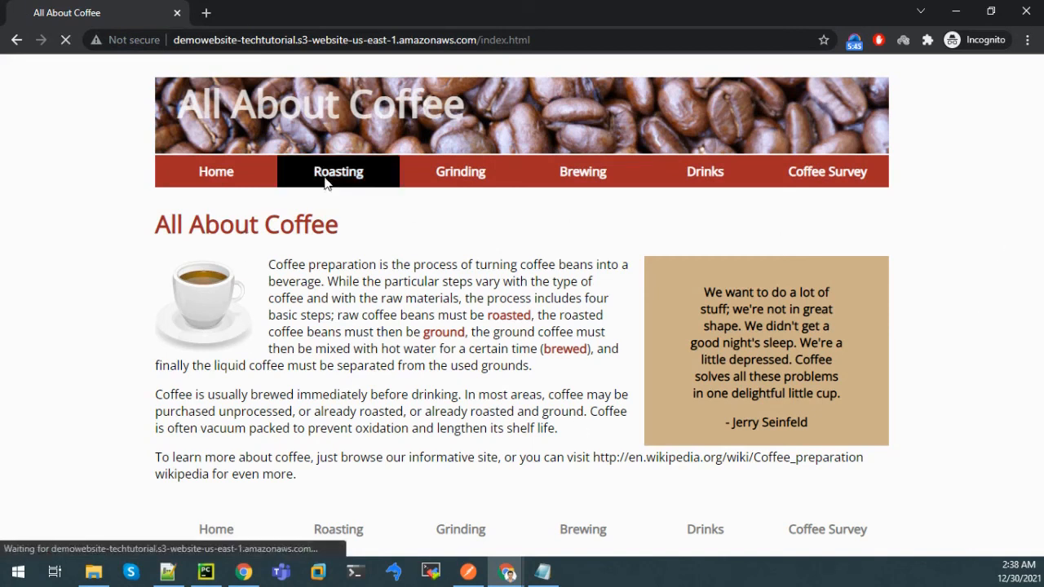
{"action": "left_click", "coordinate": [337, 171]}
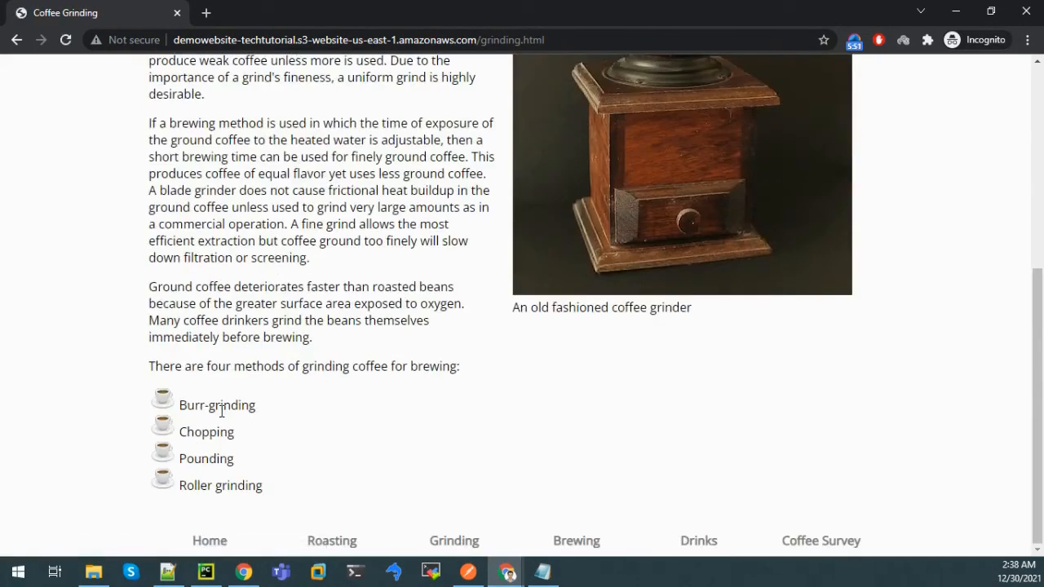
{"action": "left_click", "coordinate": [574, 171]}
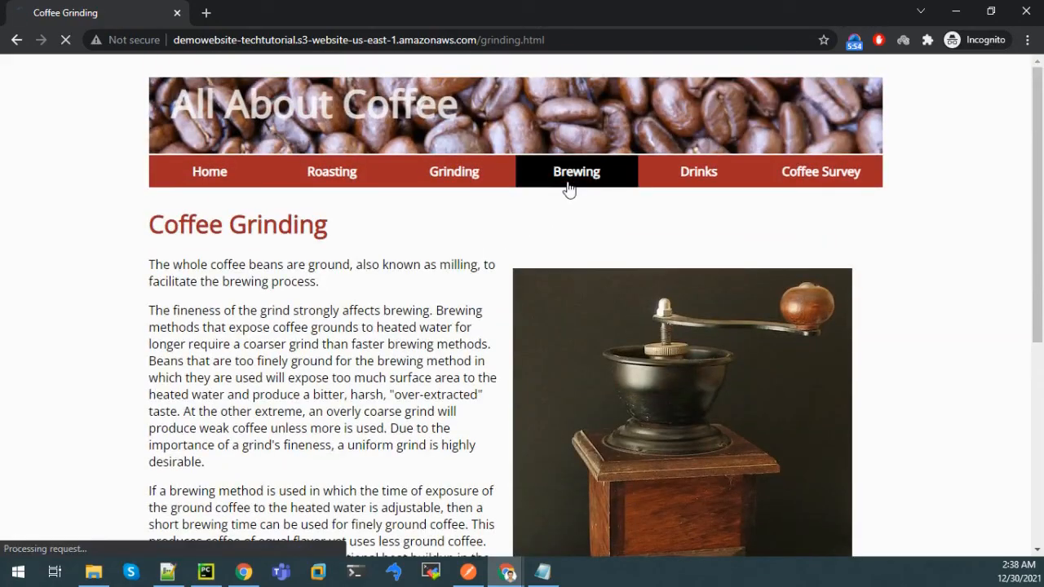
{"action": "left_click", "coordinate": [575, 171]}
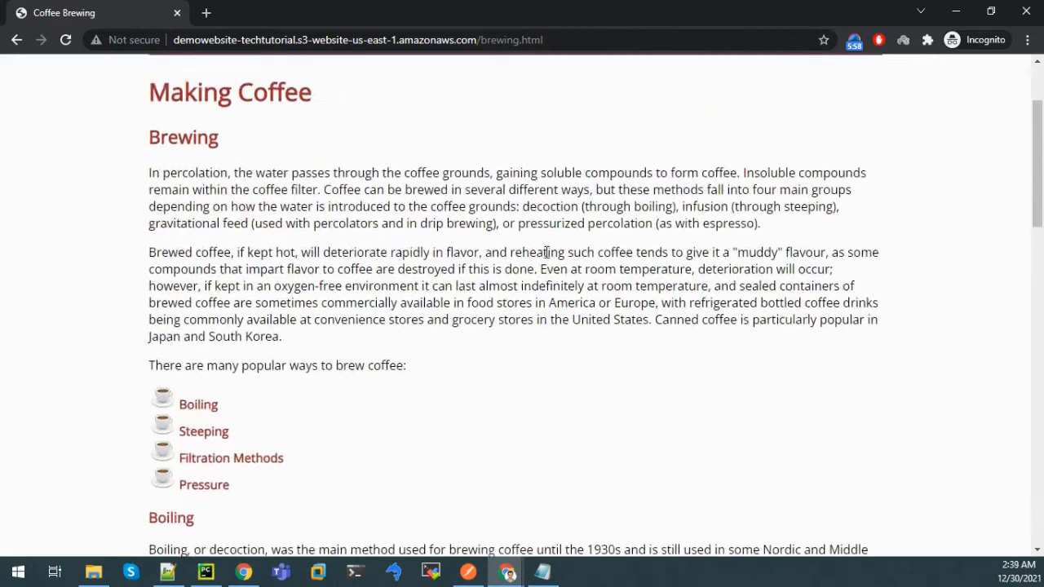
View the Drinks page with its coffee-making video playing, then the Coffee Survey page.
{"action": "left_click", "coordinate": [698, 117]}
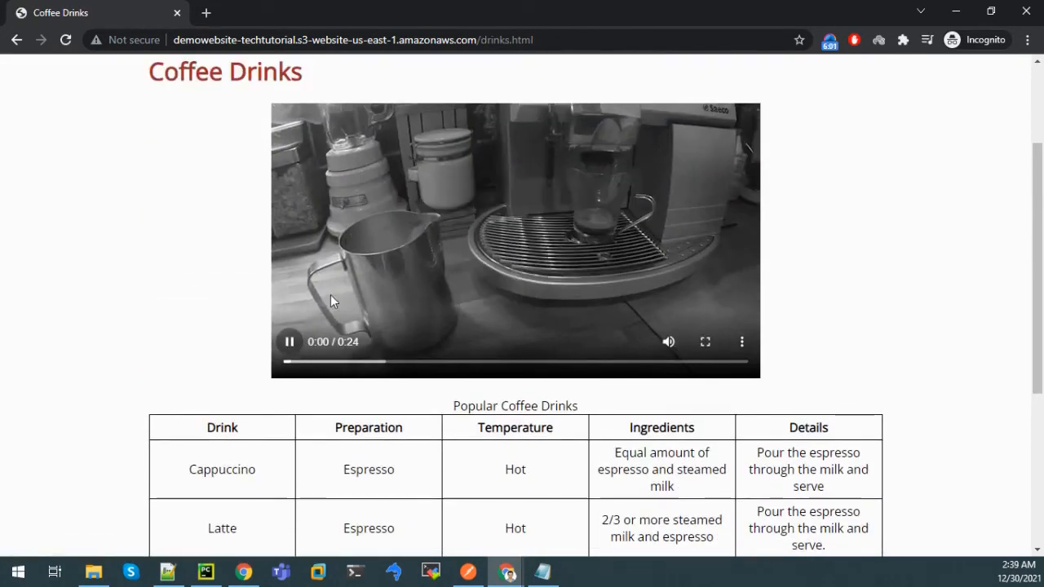
{"action": "left_click", "coordinate": [289, 342]}
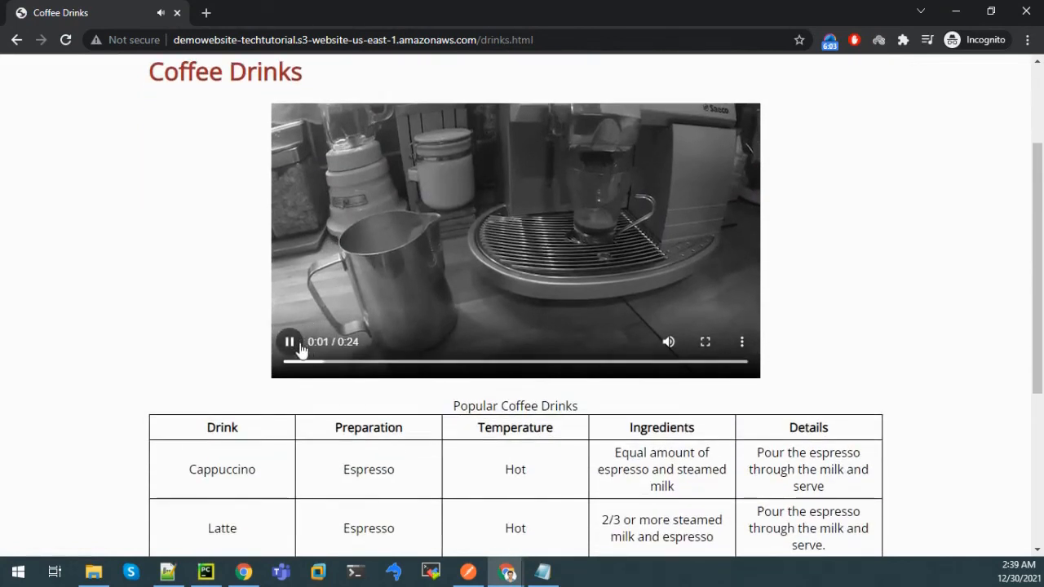
{"action": "scroll", "scroll_direction": "up", "scroll_amount": 3}
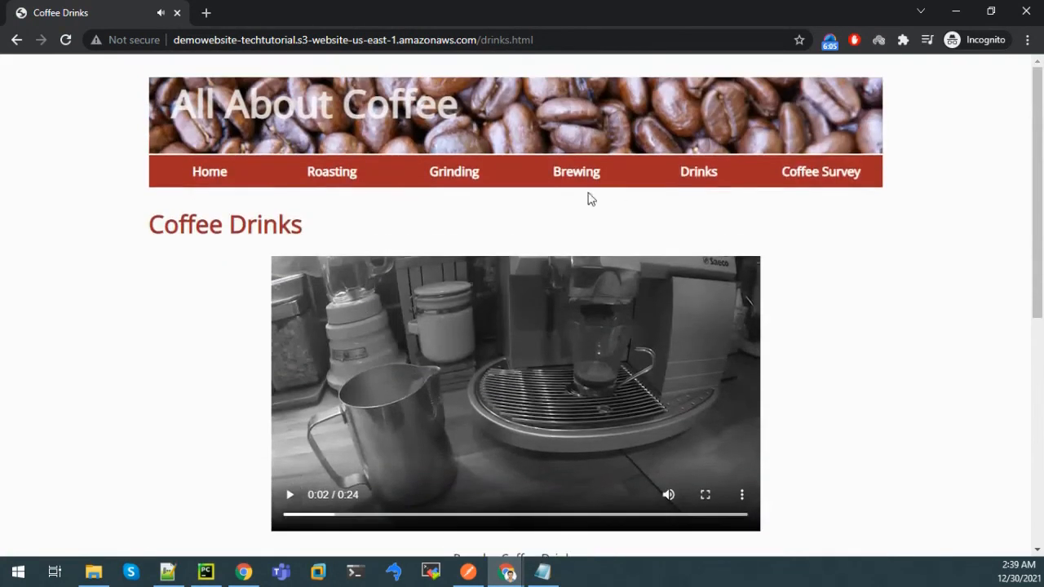
{"action": "left_click", "coordinate": [820, 171]}
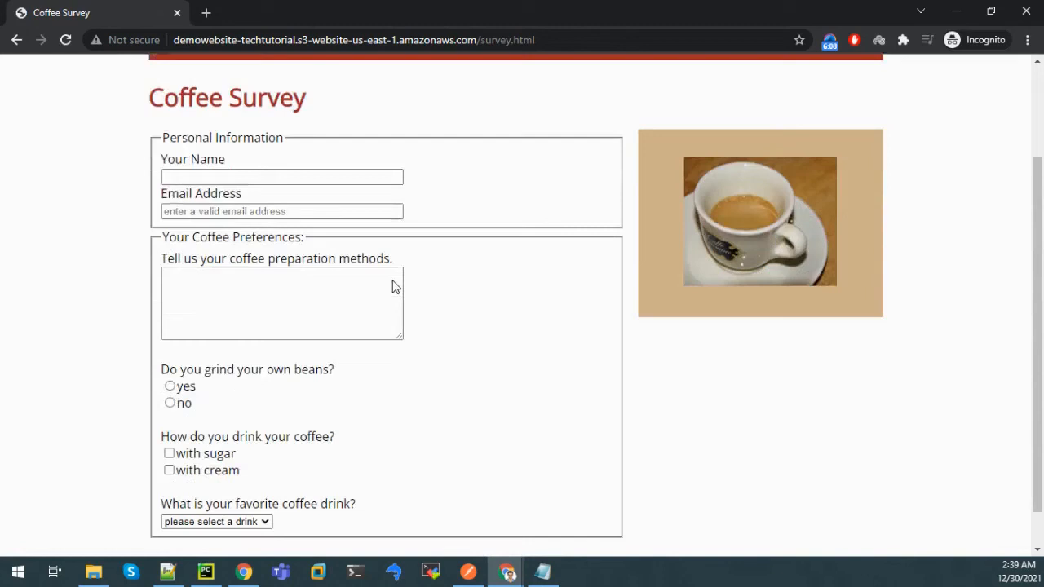
{"action": "scroll", "scroll_direction": "down", "scroll_amount": 3}
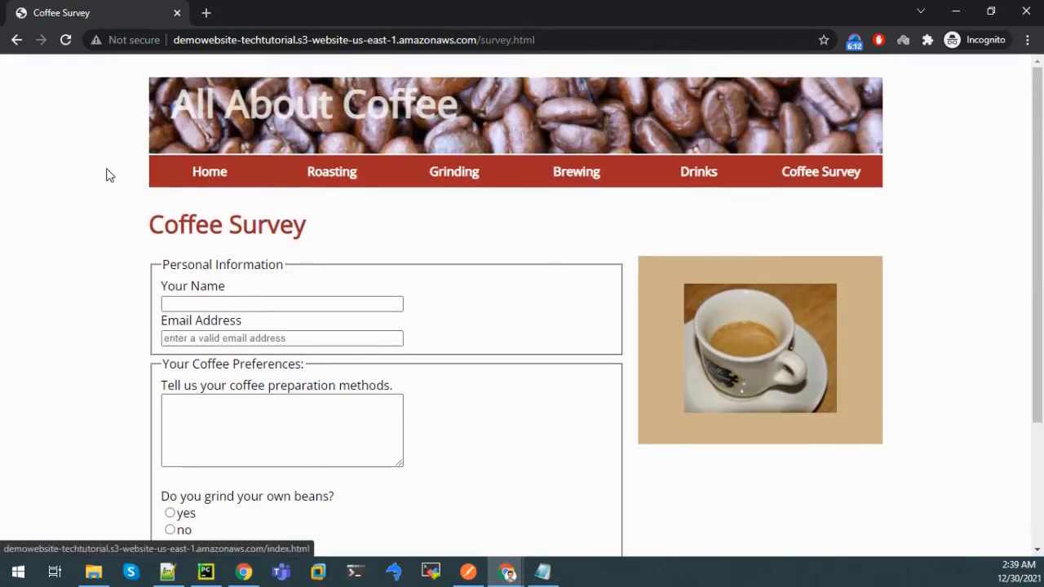
{"action": "key", "text": "ctrl+a"}
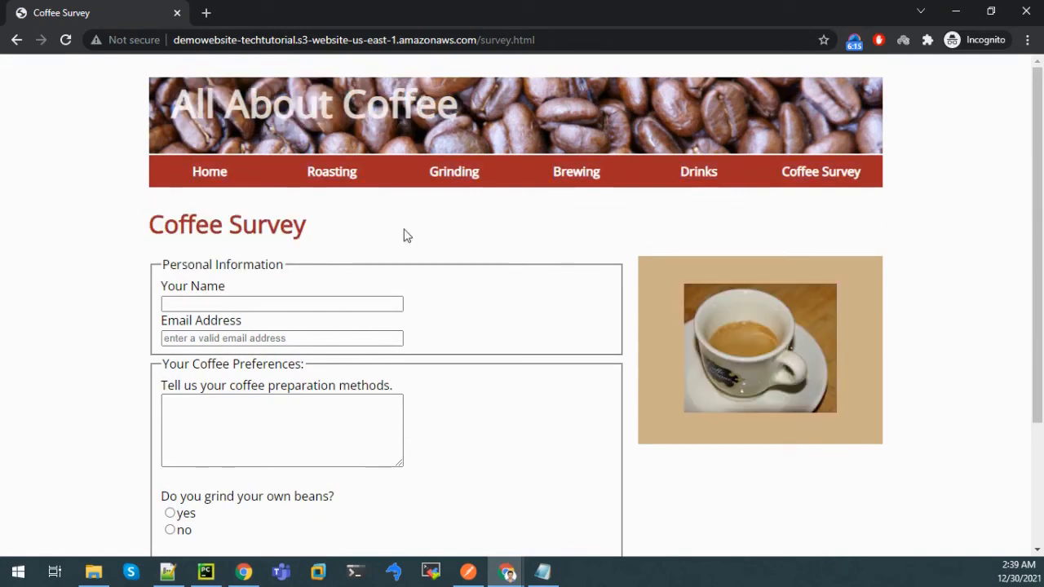
{"action": "mouse_move", "coordinate": [114, 184]}
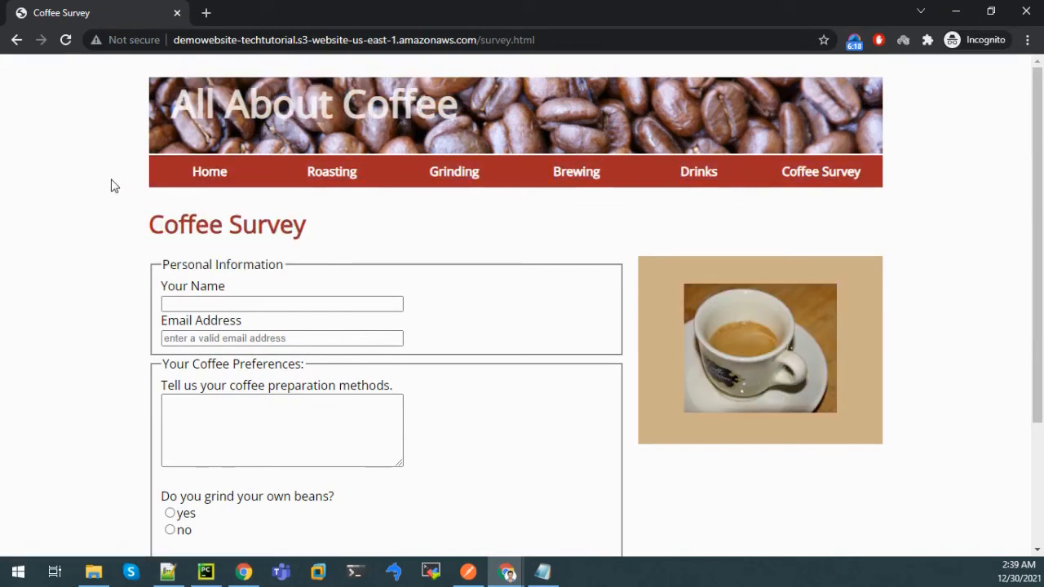